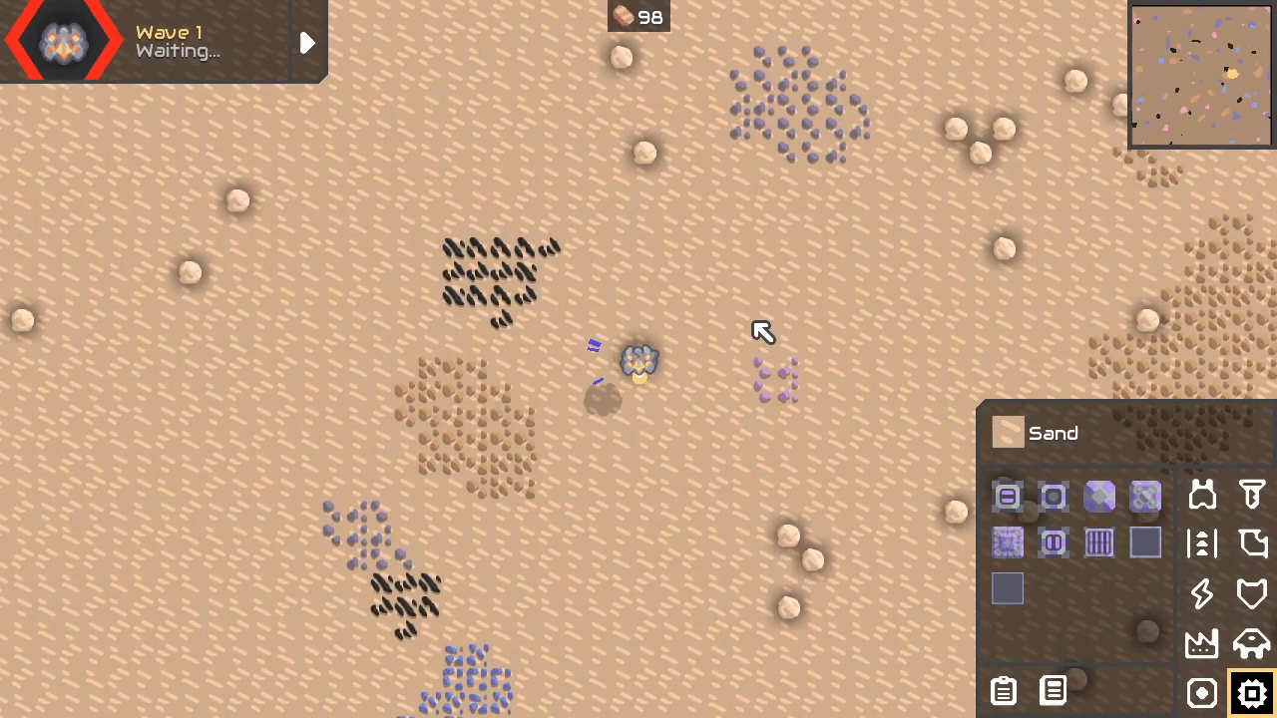
{"action": "mouse_move", "coordinate": [746, 369]}
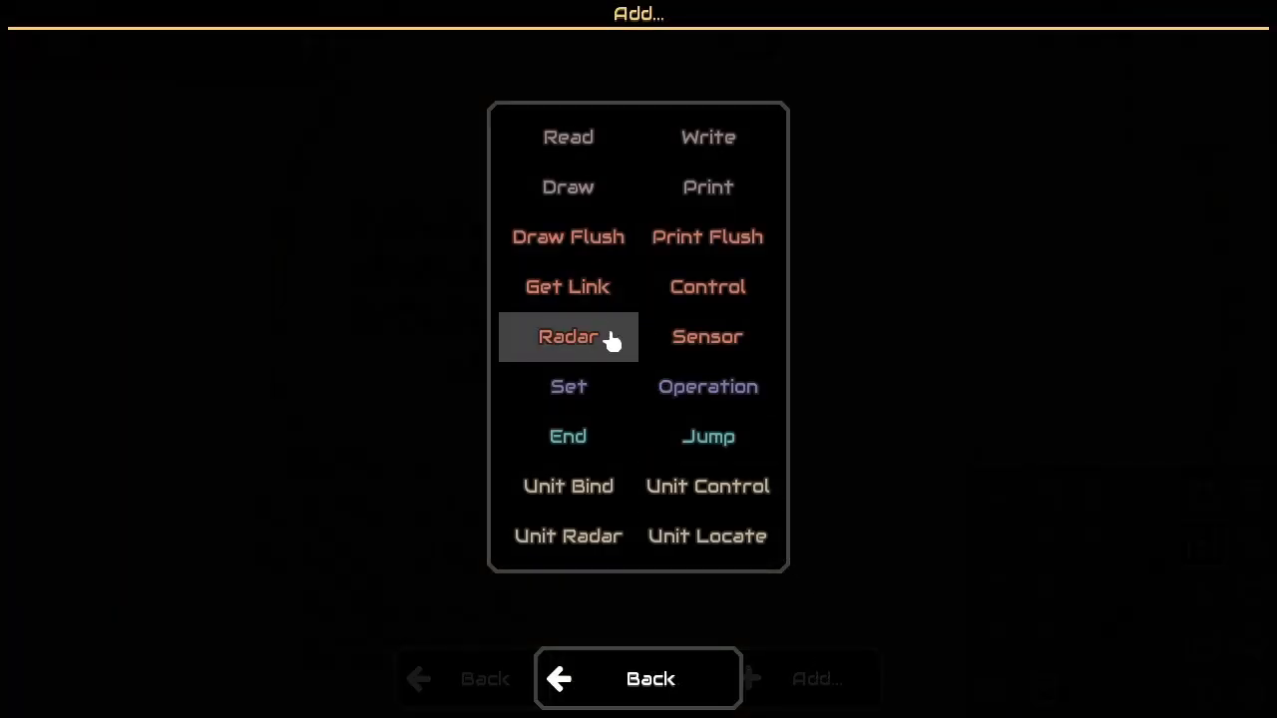
{"action": "mouse_move", "coordinate": [707, 336]}
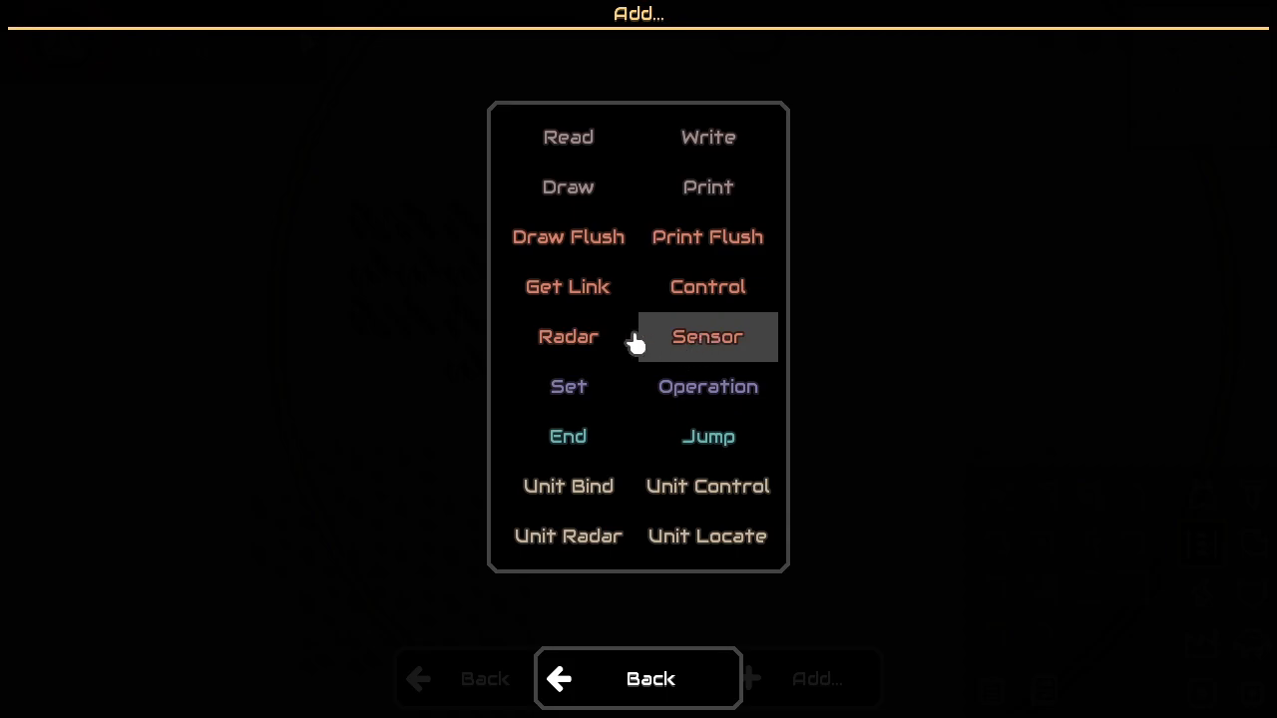
- Add a Radar instruction that targets enemies and sorts results by maxHealth
{"action": "left_click", "coordinate": [568, 337]}
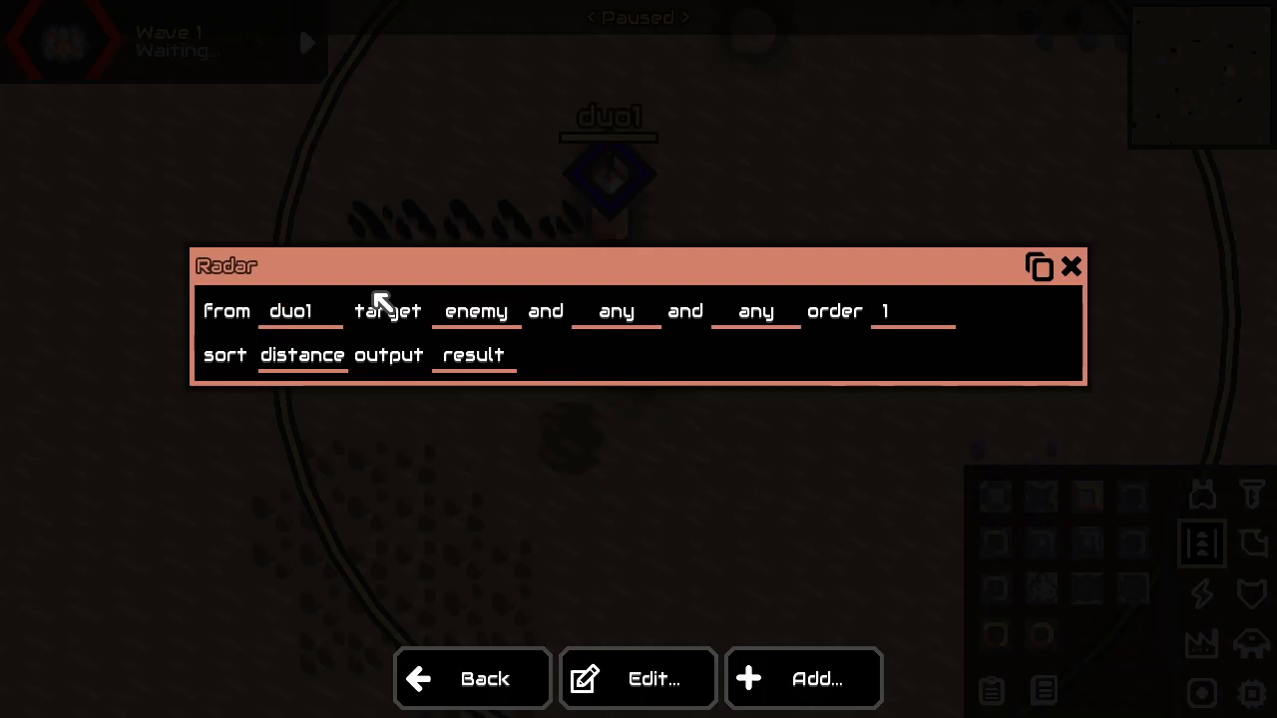
{"action": "left_click", "coordinate": [476, 310]}
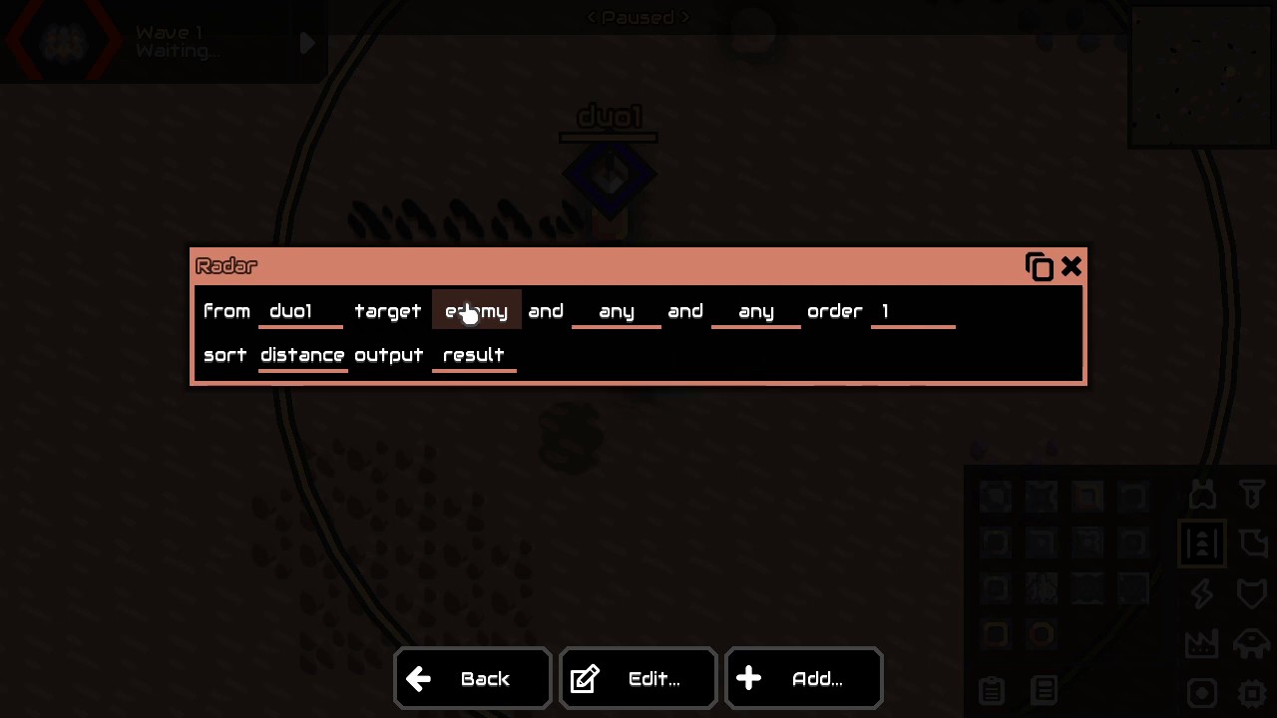
{"action": "left_click", "coordinate": [476, 310]}
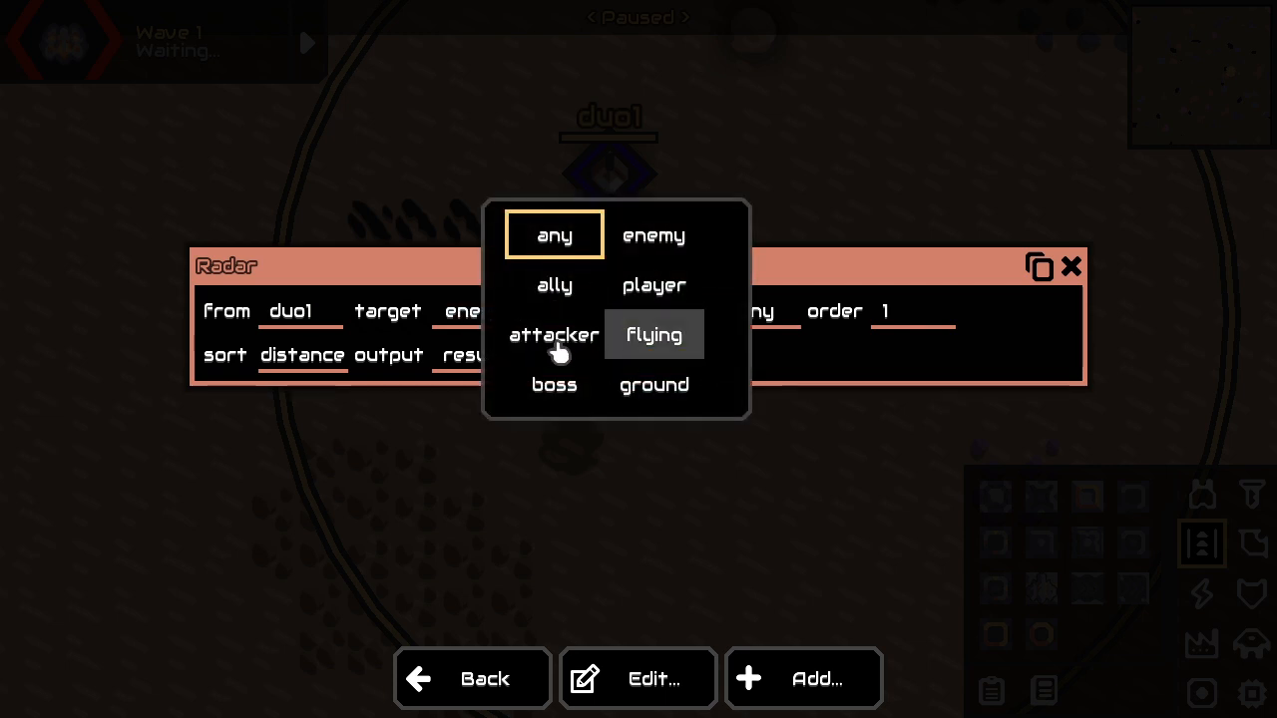
{"action": "mouse_move", "coordinate": [654, 244]}
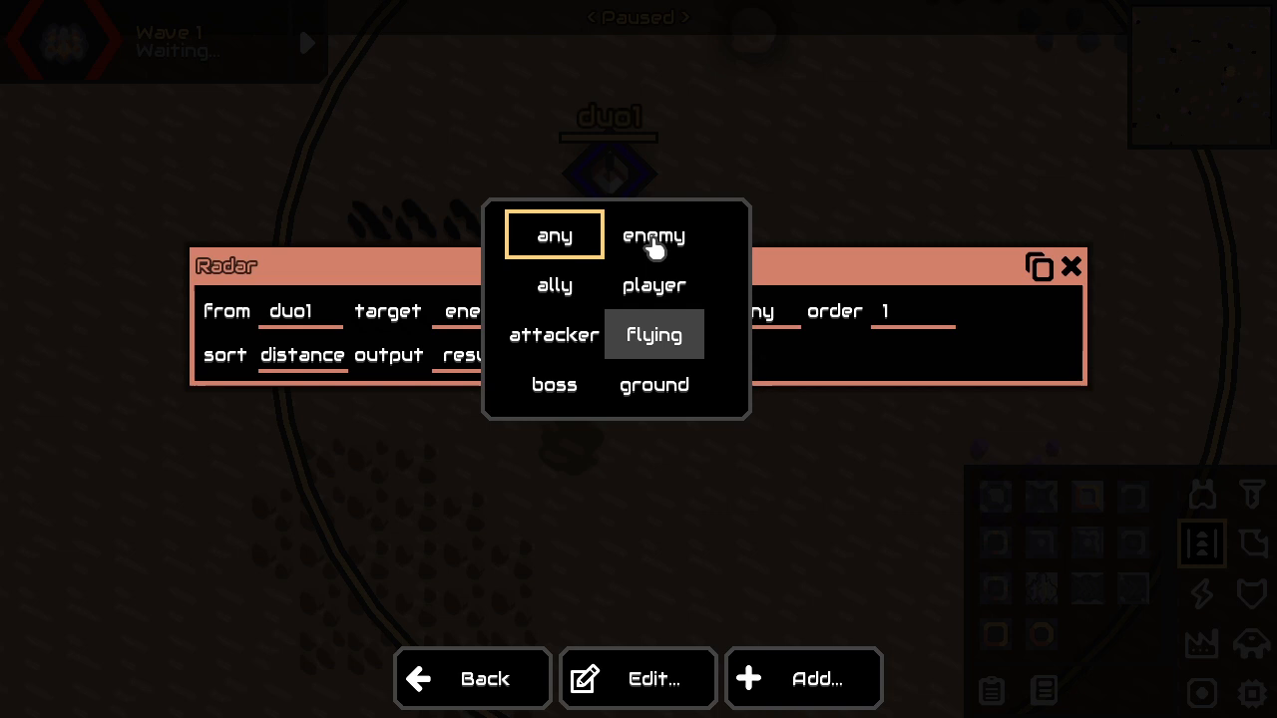
{"action": "mouse_move", "coordinate": [749, 247]}
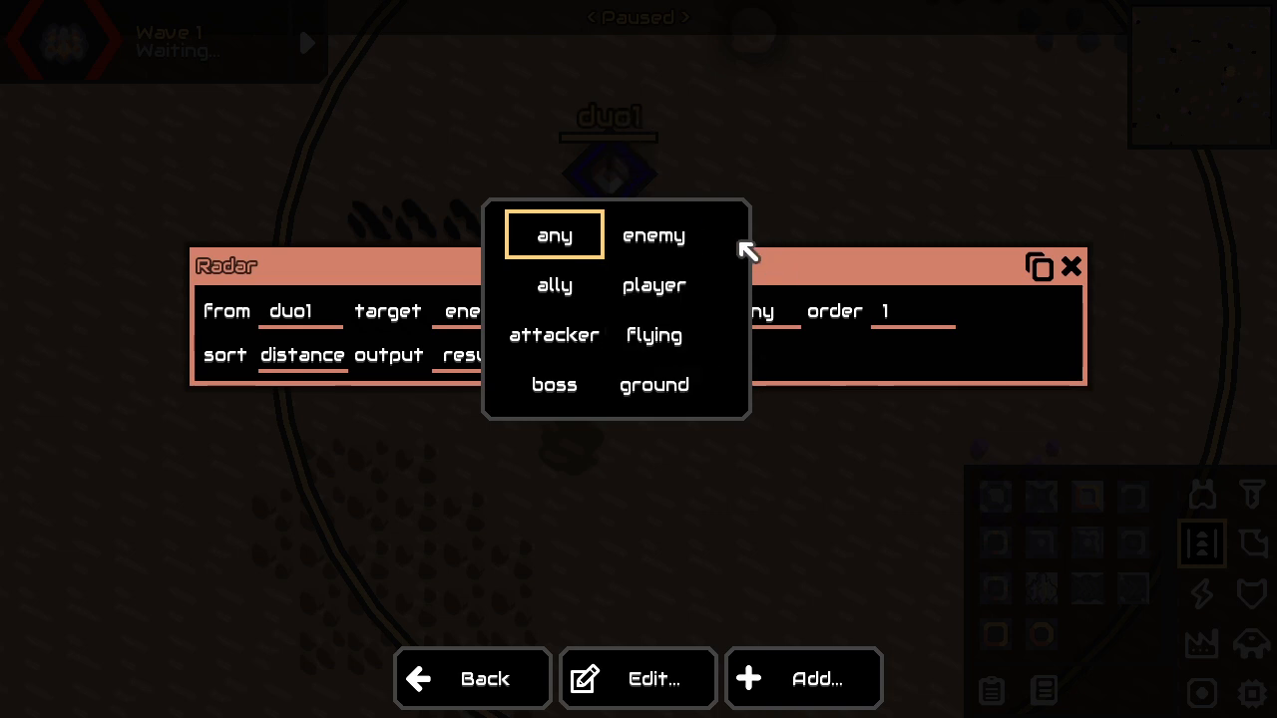
{"action": "mouse_move", "coordinate": [826, 44]}
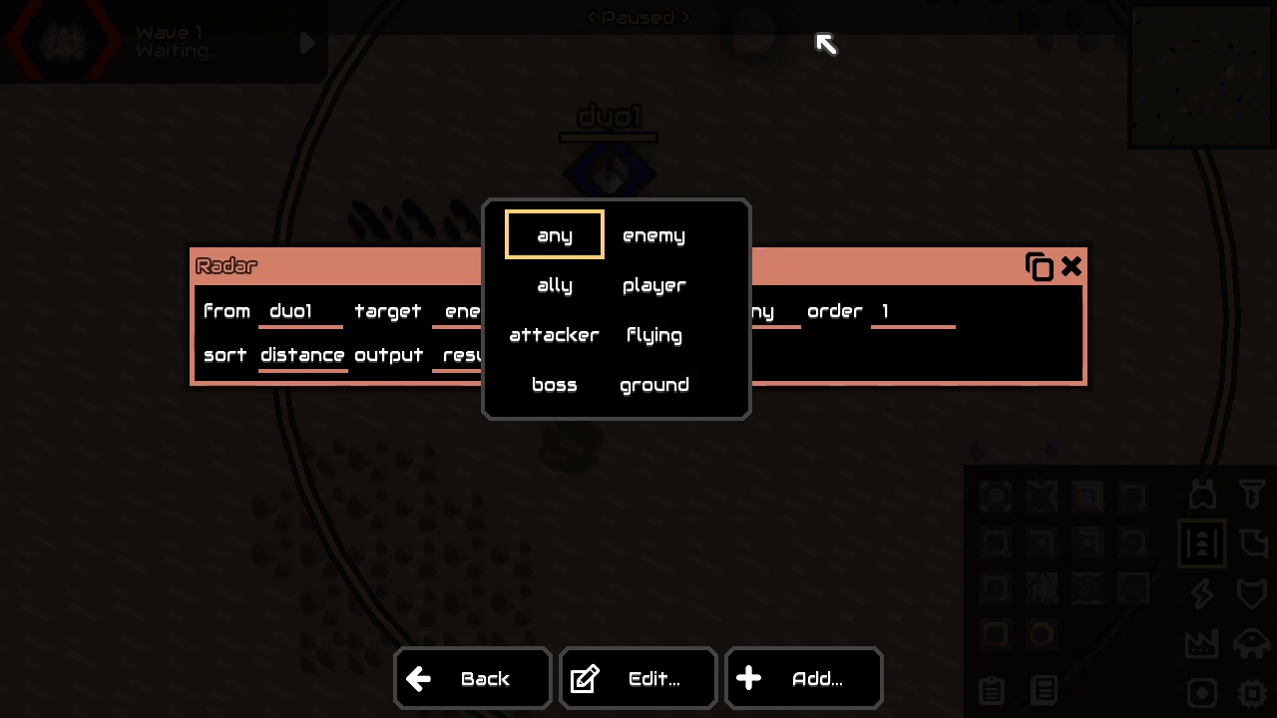
{"action": "left_click", "coordinate": [654, 235]}
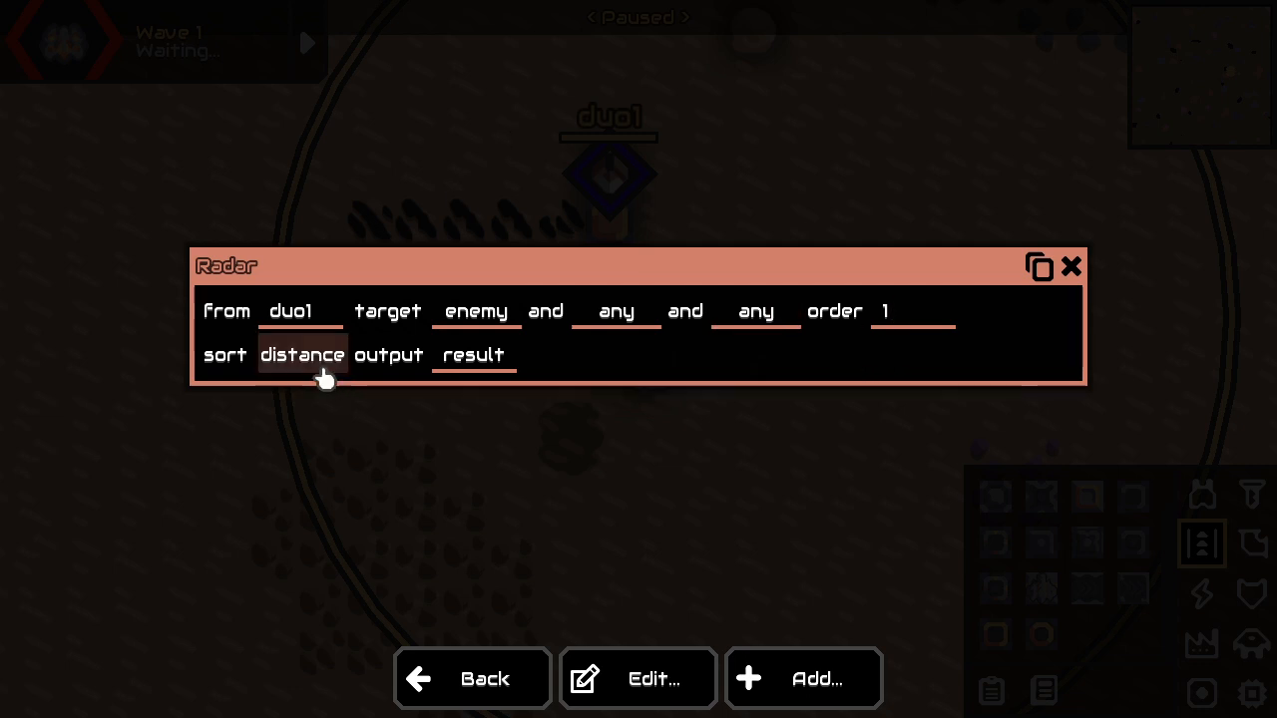
{"action": "left_click", "coordinate": [302, 355]}
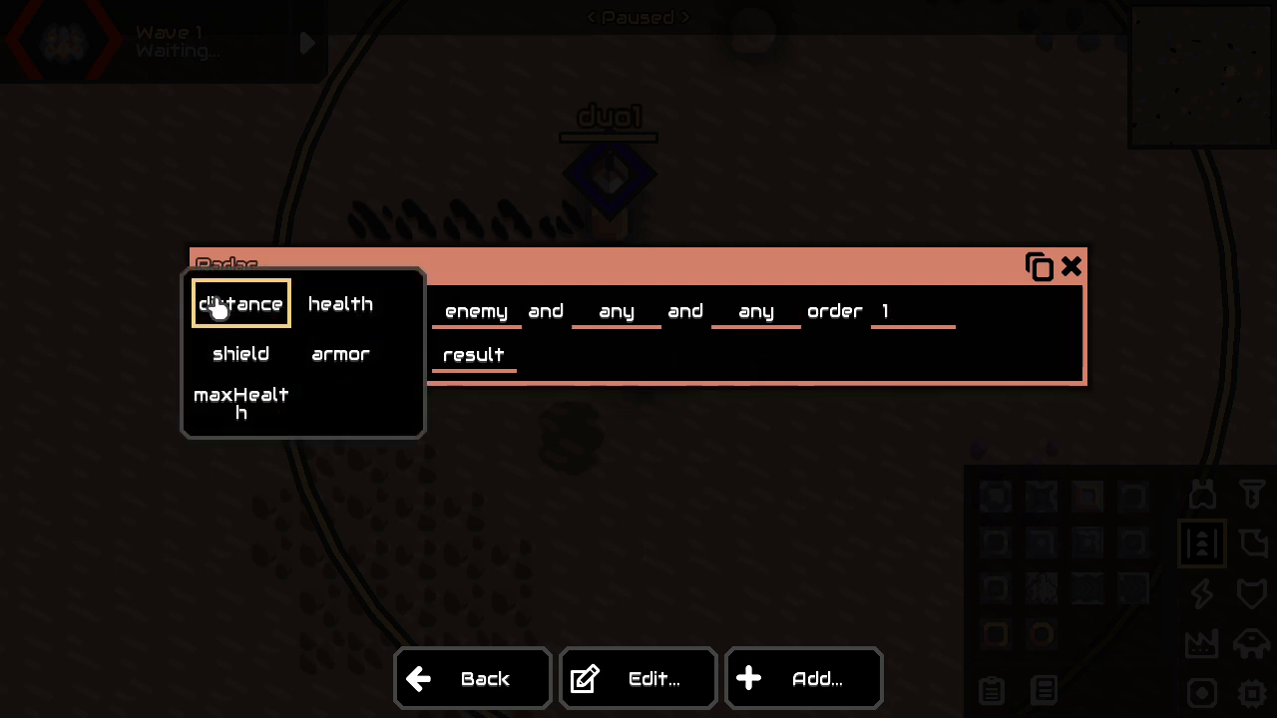
{"action": "mouse_move", "coordinate": [241, 403]}
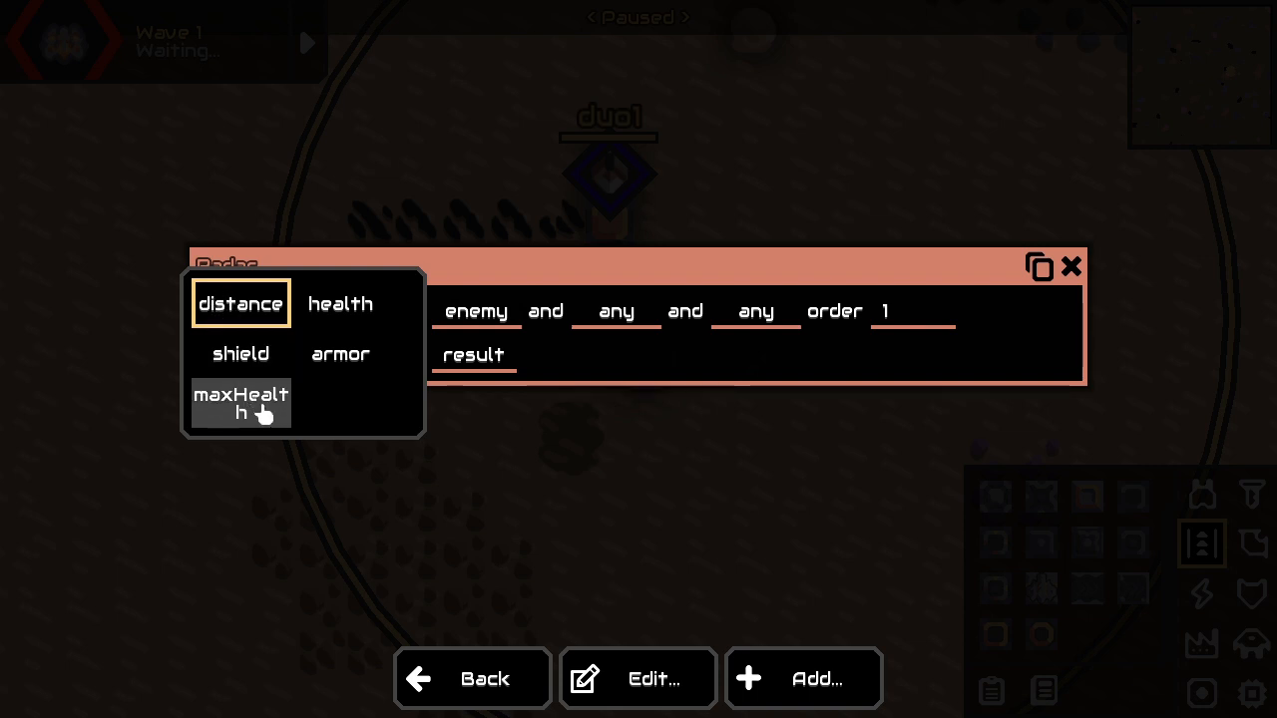
{"action": "left_click", "coordinate": [240, 404]}
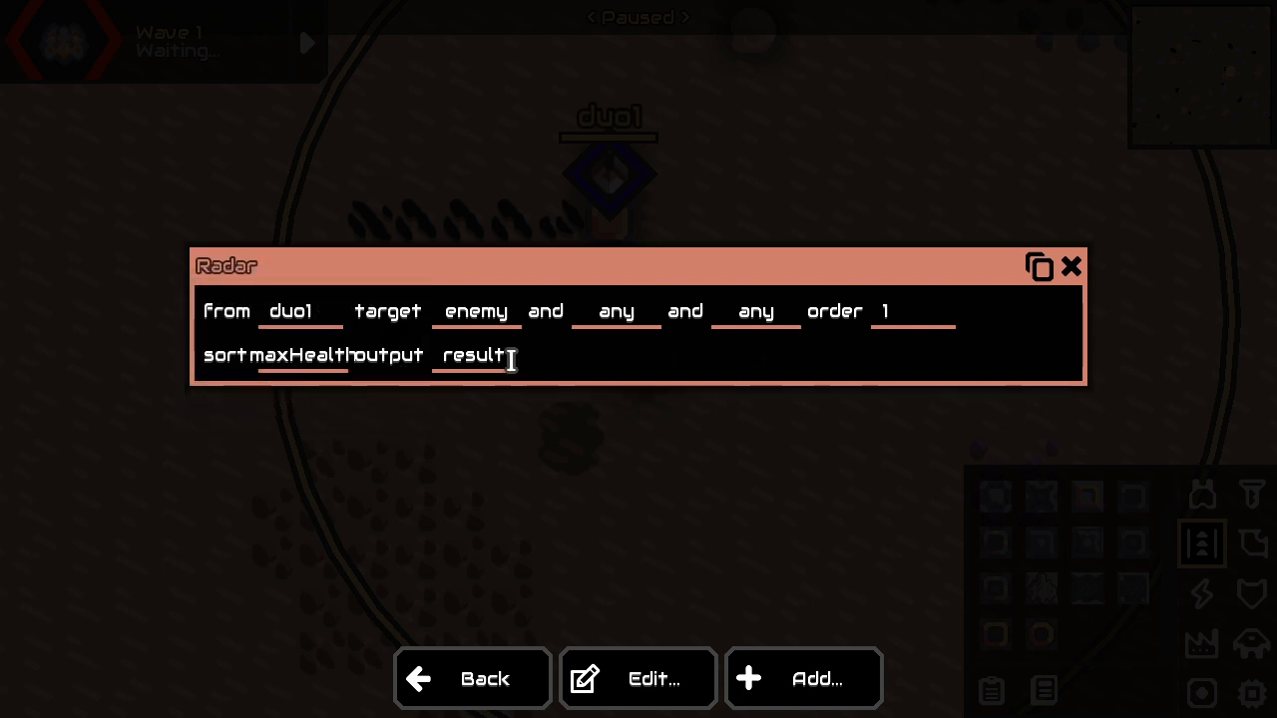
- Add a Jump instruction that checks whether result equals null
{"action": "left_click", "coordinate": [804, 679]}
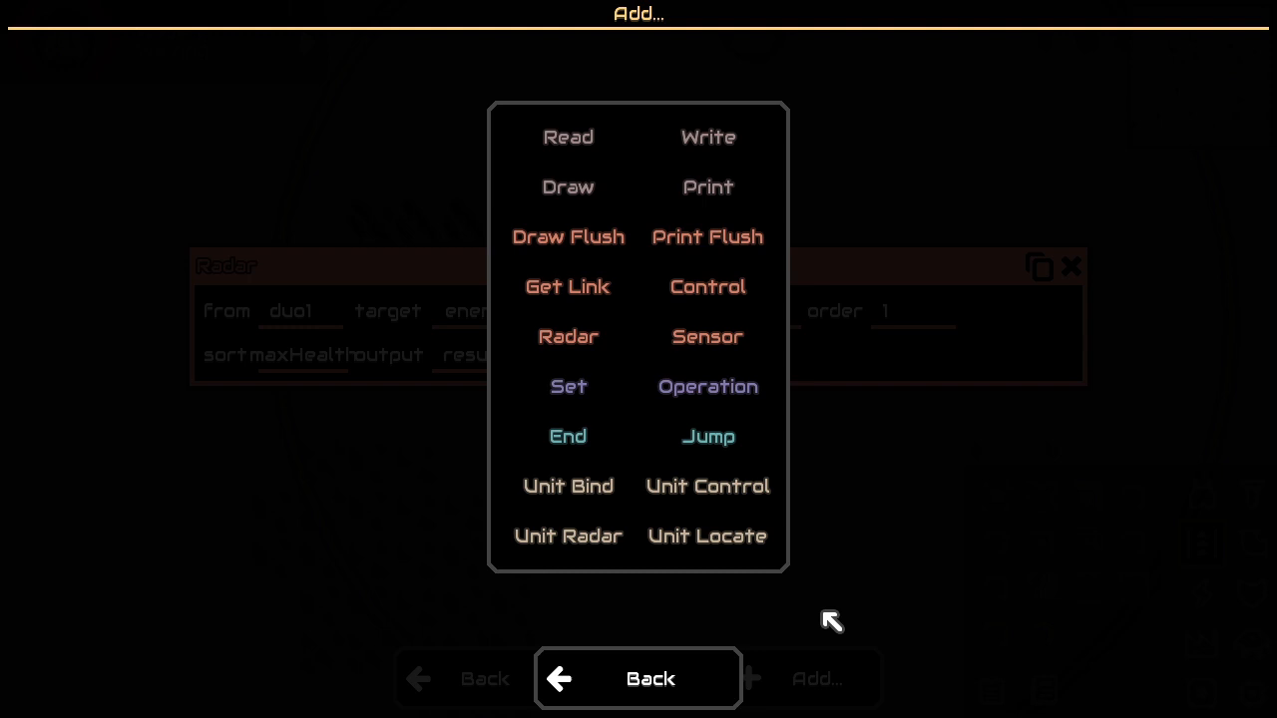
{"action": "mouse_move", "coordinate": [464, 361]}
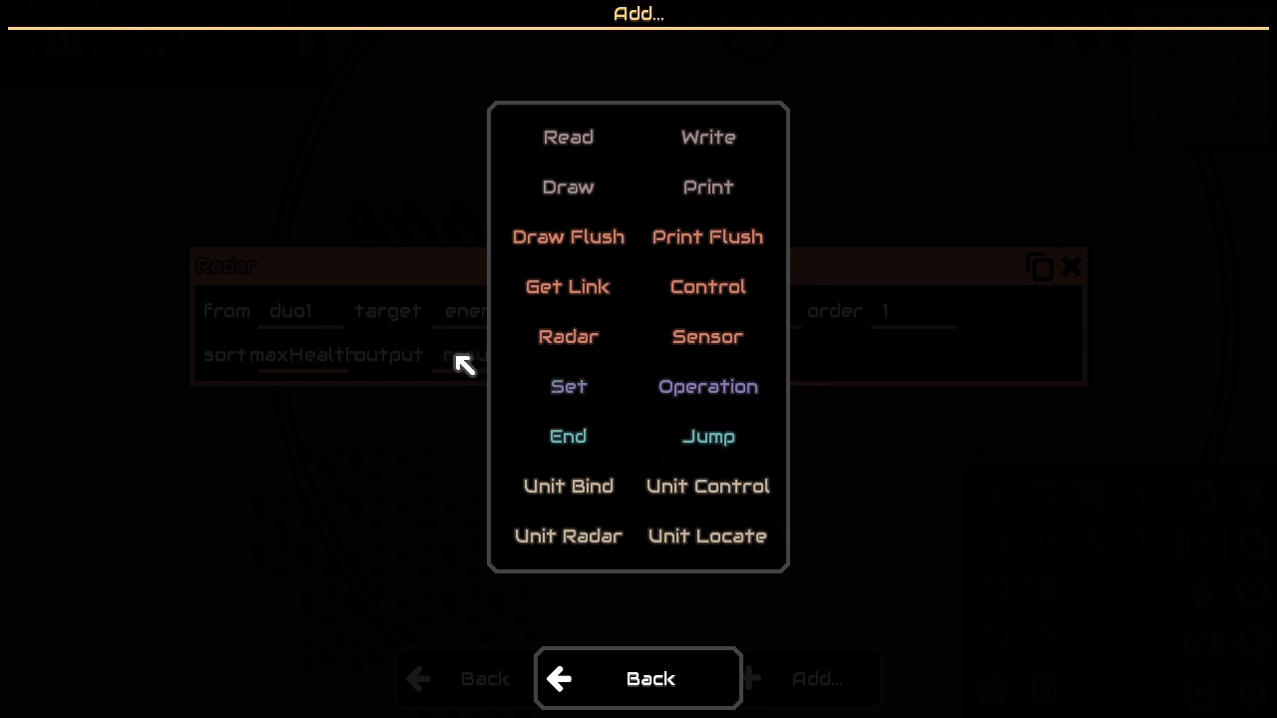
{"action": "mouse_move", "coordinate": [482, 359]}
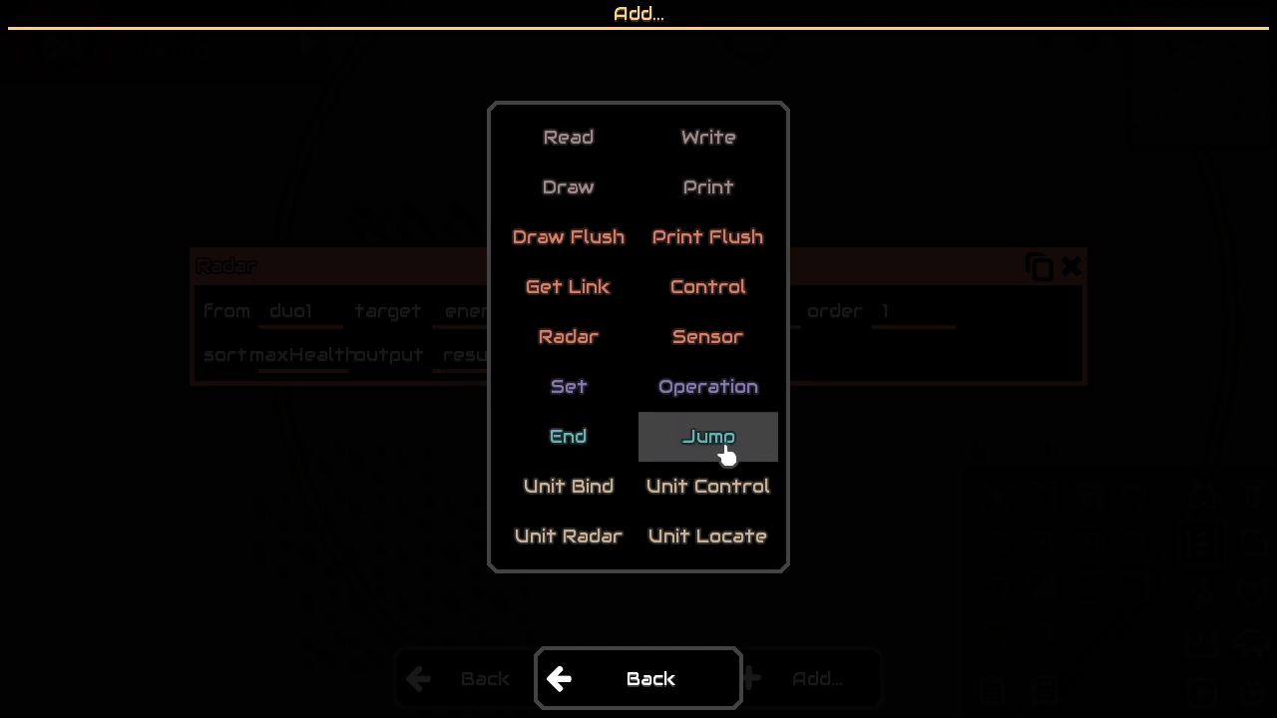
{"action": "left_click", "coordinate": [707, 436]}
{"action": "type", "text": "result"}
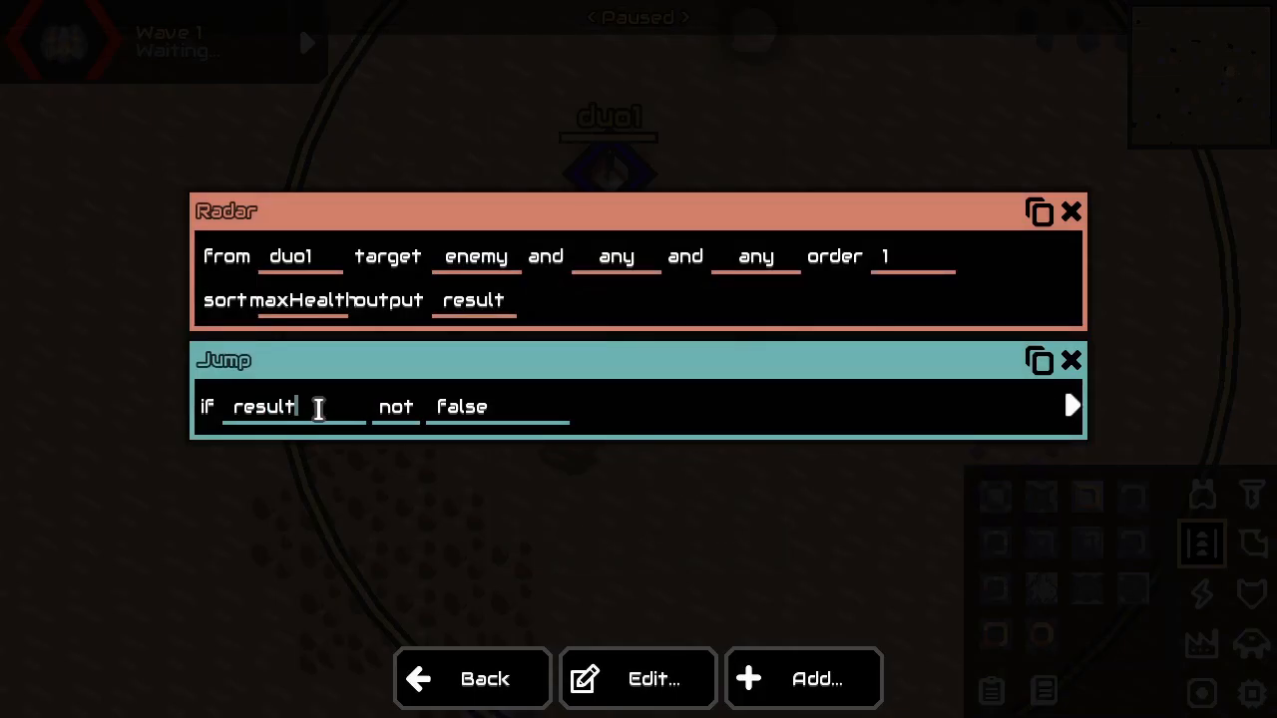
{"action": "left_click", "coordinate": [395, 406]}
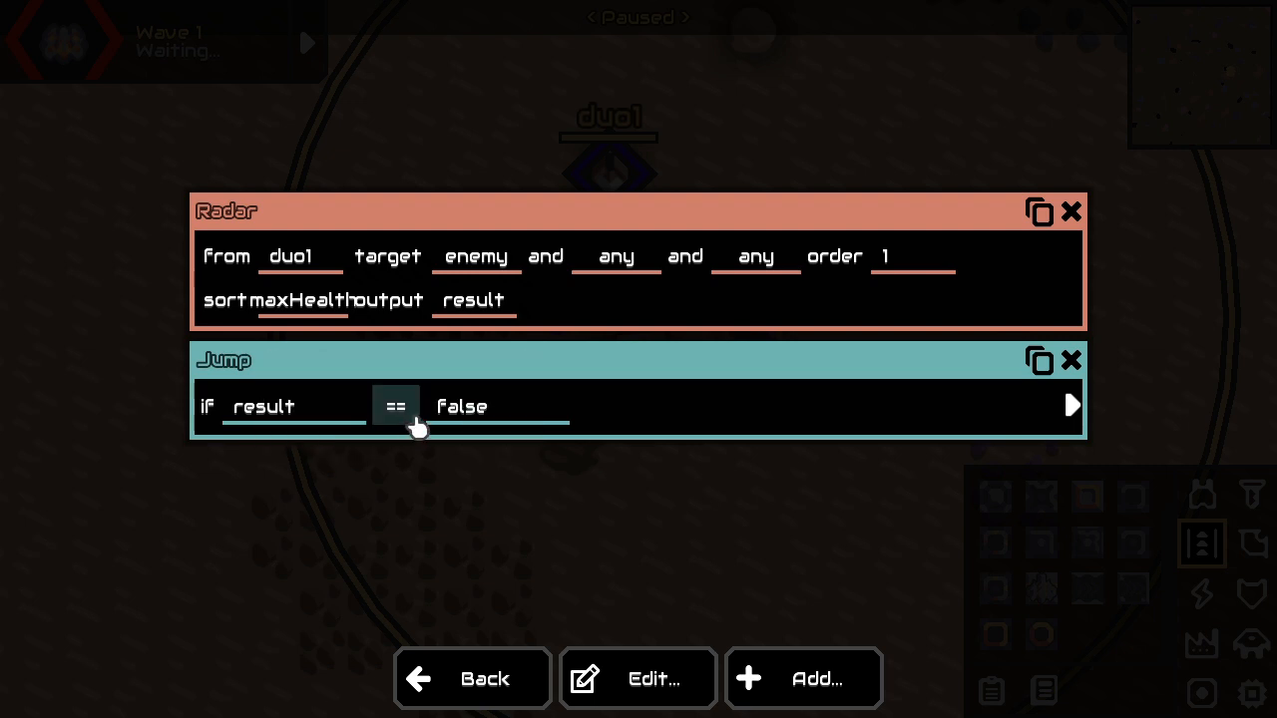
{"action": "left_click", "coordinate": [462, 406]}
{"action": "type", "text": "null"}
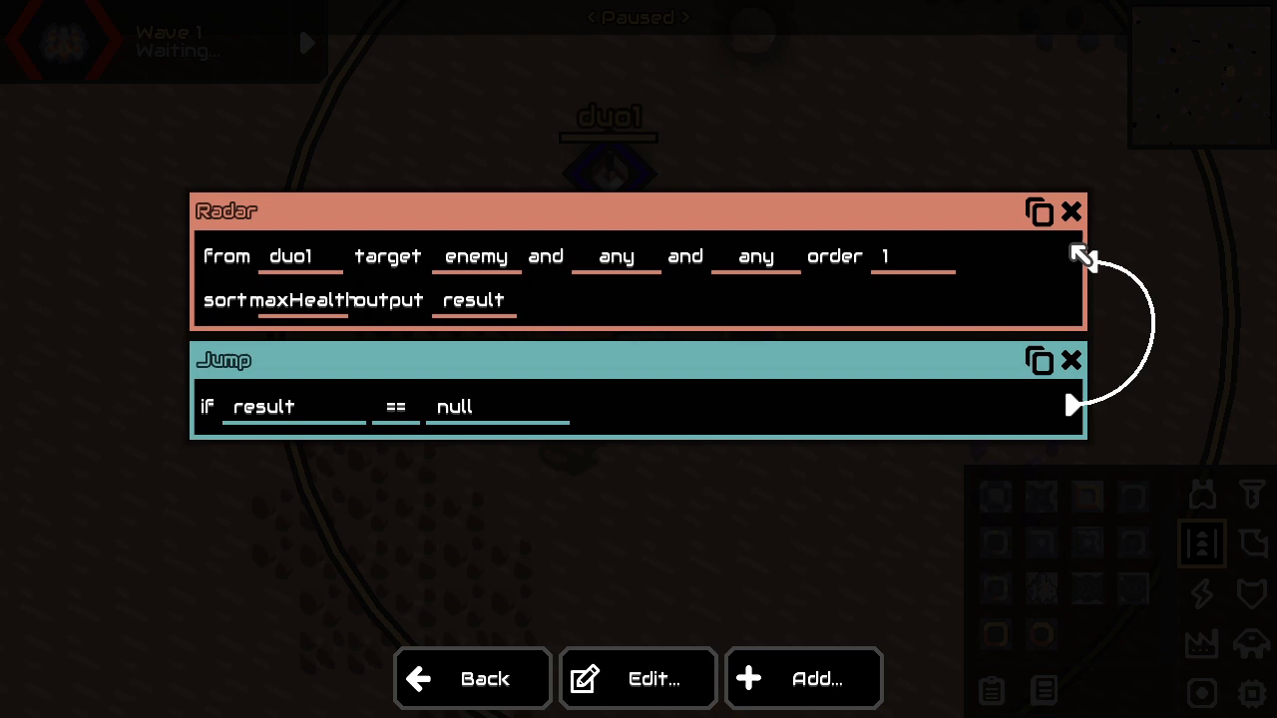
{"action": "mouse_move", "coordinate": [808, 679]}
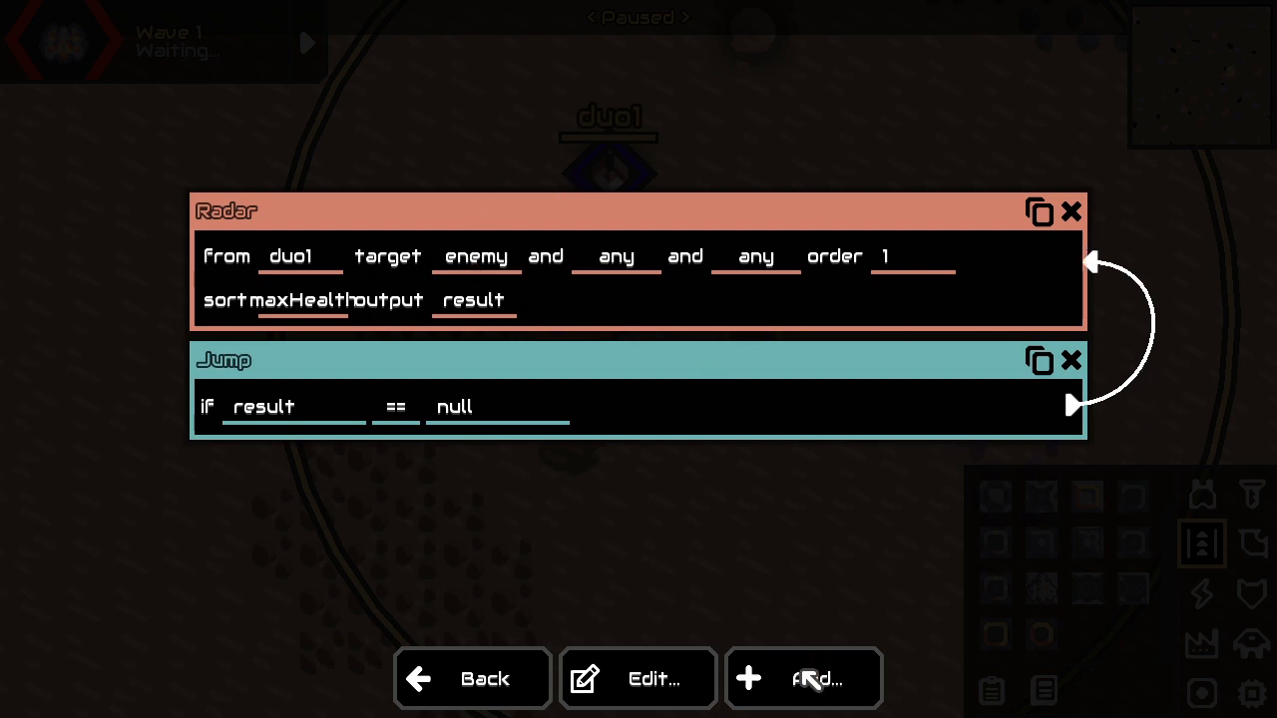
- Add a Control instruction aiming duo1 at result with shoot set to 1
{"action": "left_click", "coordinate": [804, 678]}
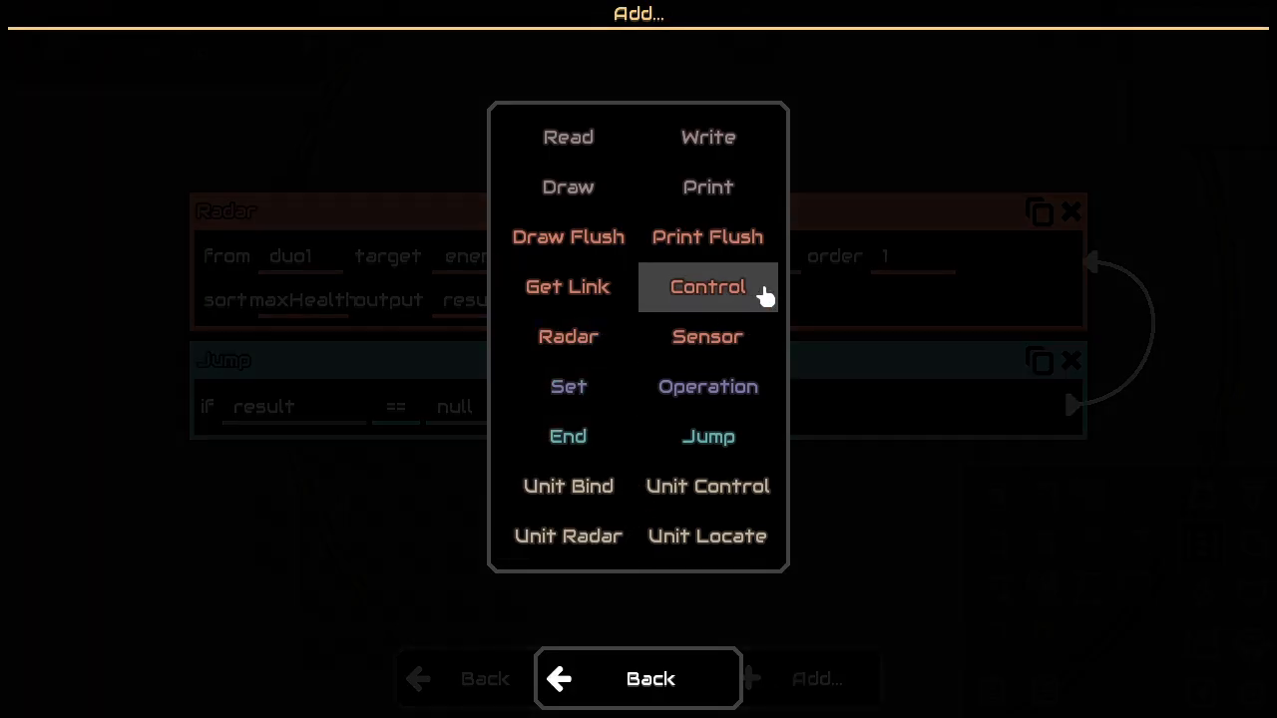
{"action": "left_click", "coordinate": [708, 287]}
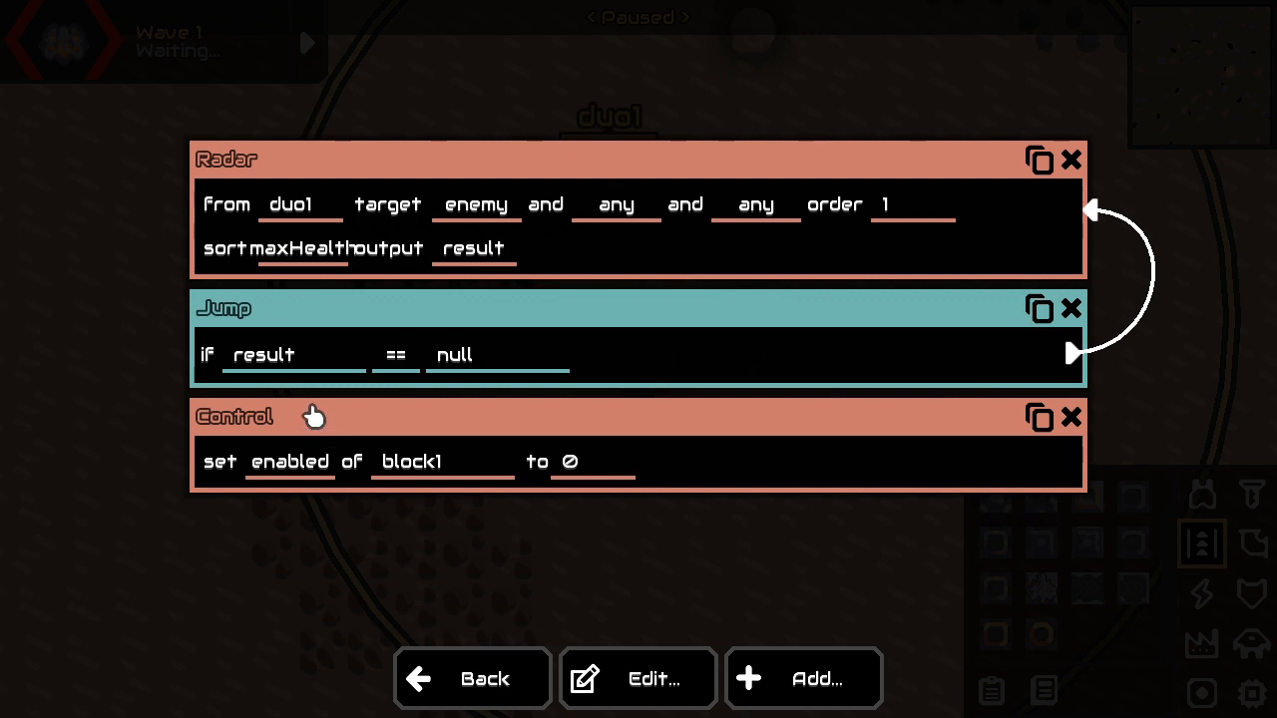
{"action": "mouse_move", "coordinate": [314, 488]}
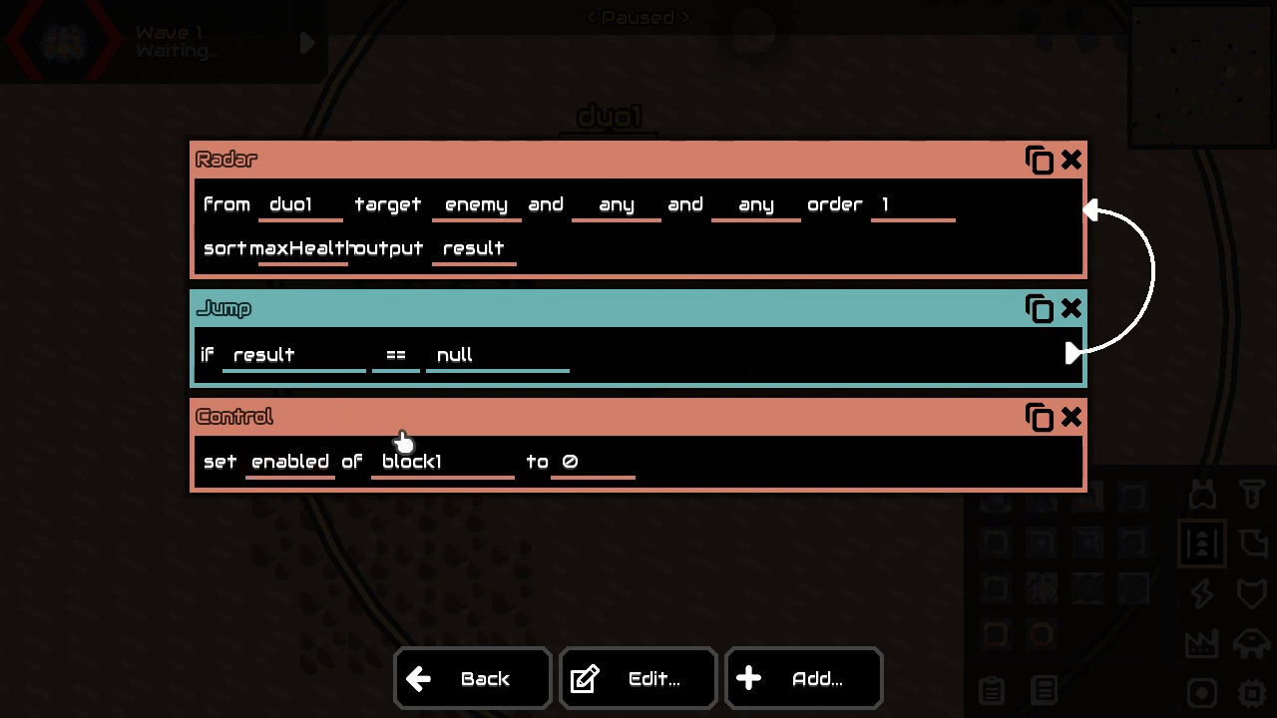
{"action": "mouse_move", "coordinate": [546, 336]}
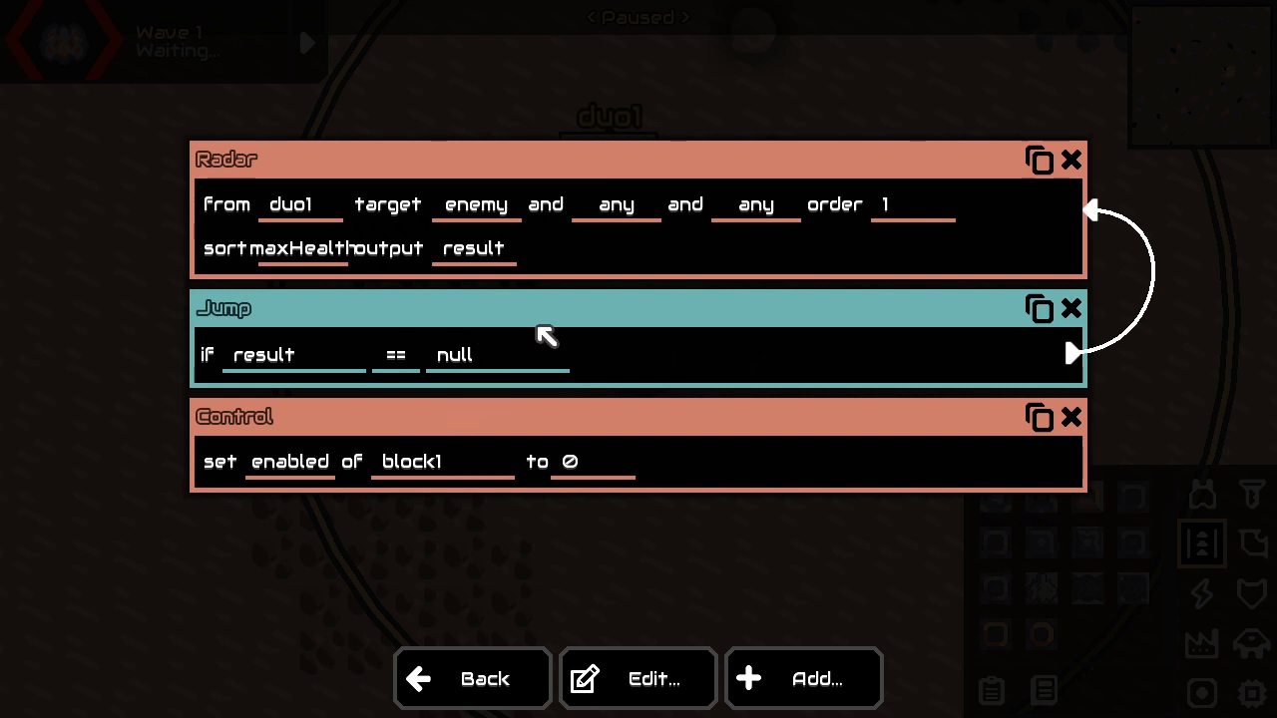
{"action": "mouse_move", "coordinate": [489, 349]}
{"action": "type", "text": "result"}
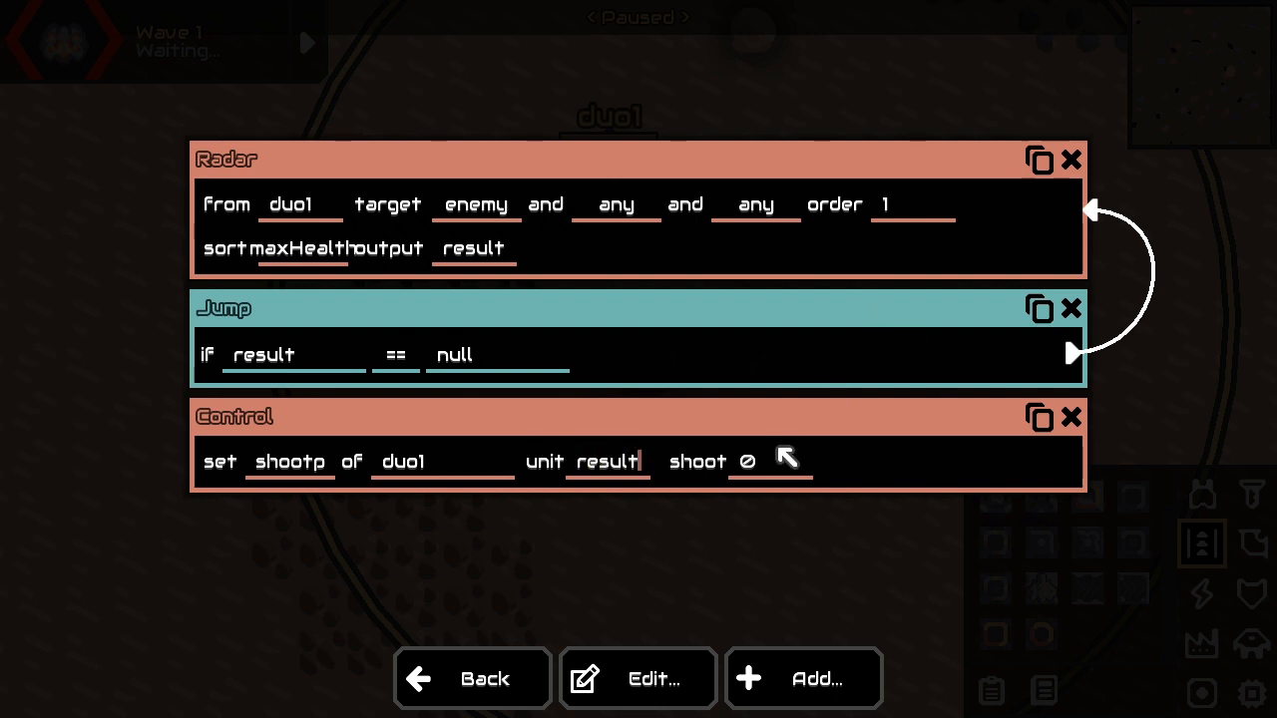
{"action": "type", "text": "1"}
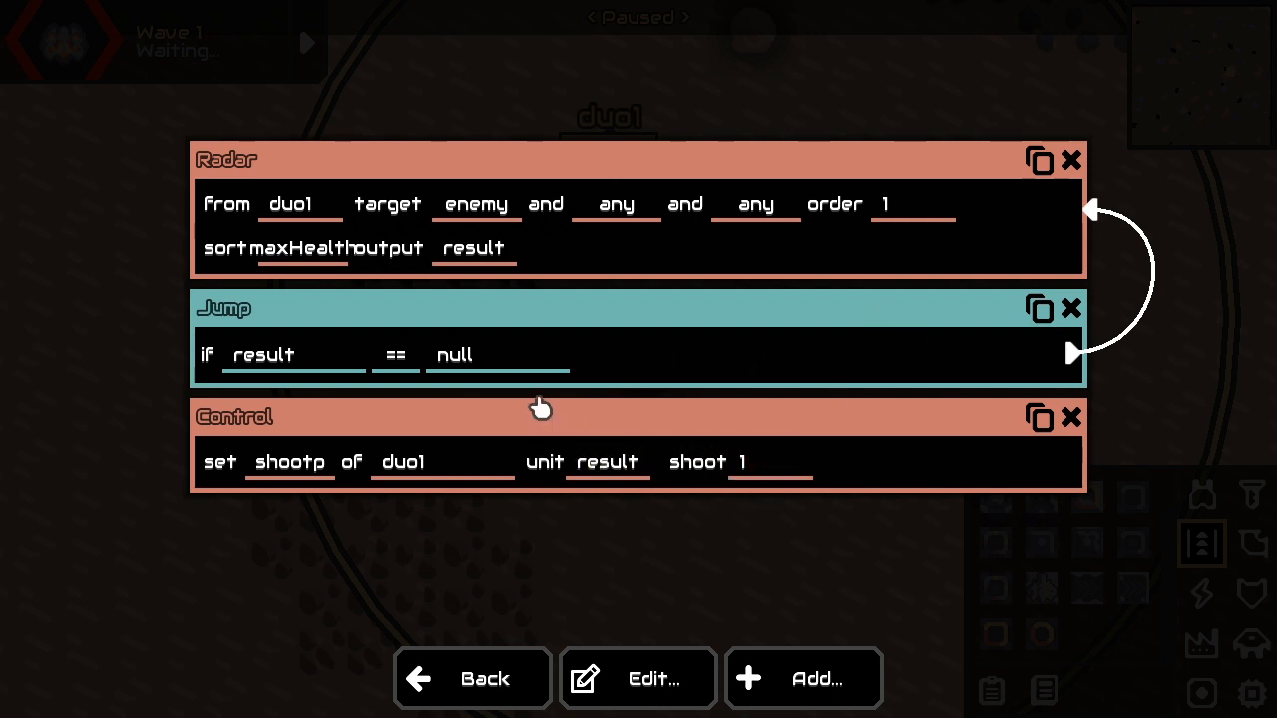
{"action": "left_click", "coordinate": [768, 461]}
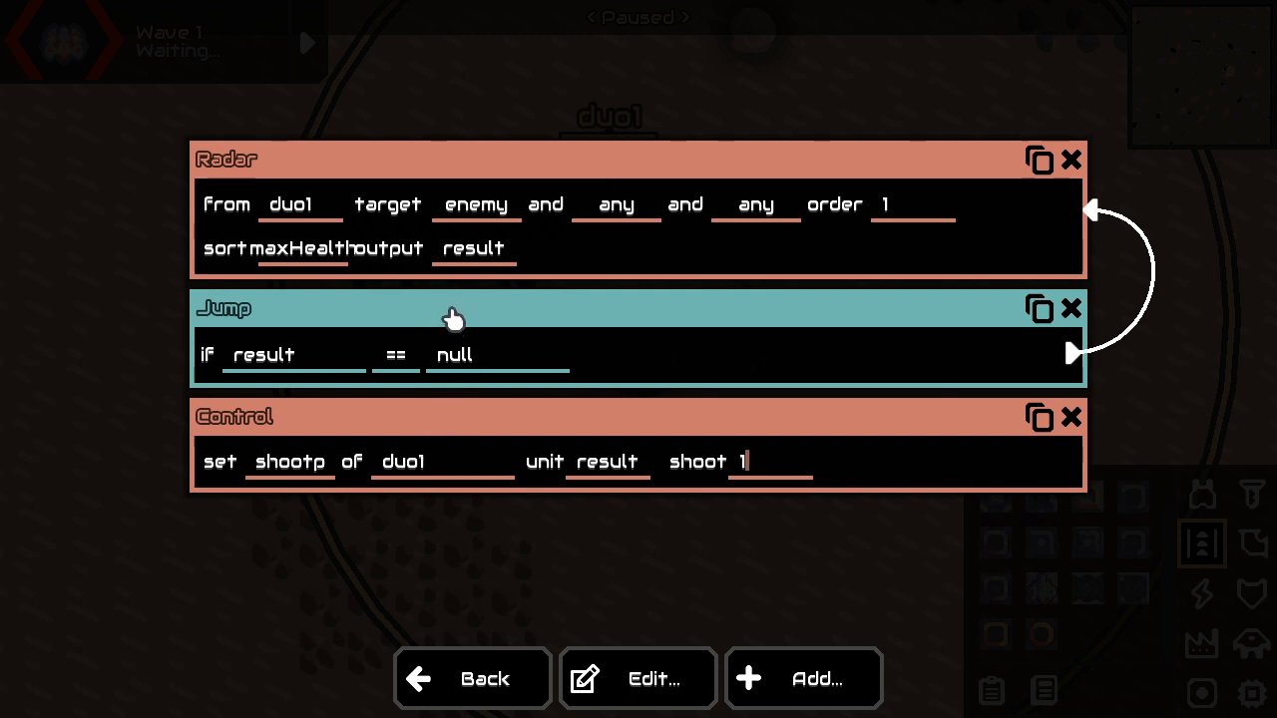
{"action": "mouse_move", "coordinate": [638, 427]}
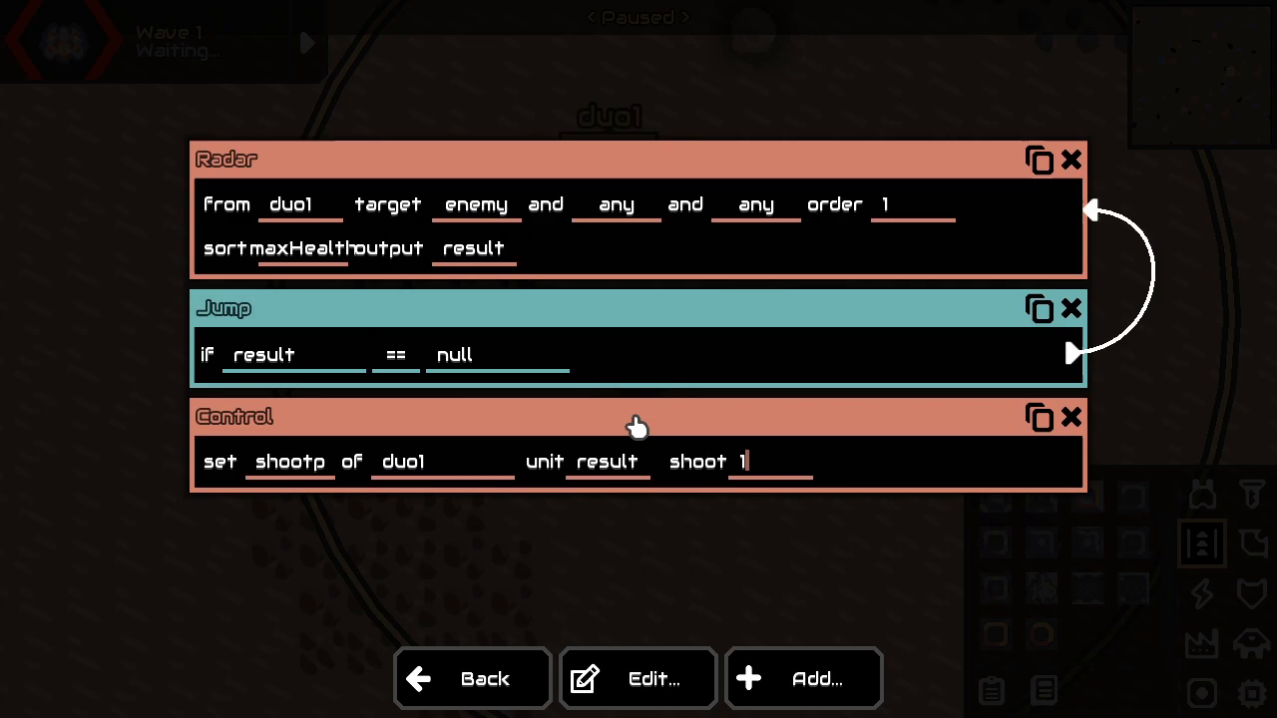
- Add an always Jump back to the Radar and a second Control set to shoot
{"action": "left_click", "coordinate": [803, 678]}
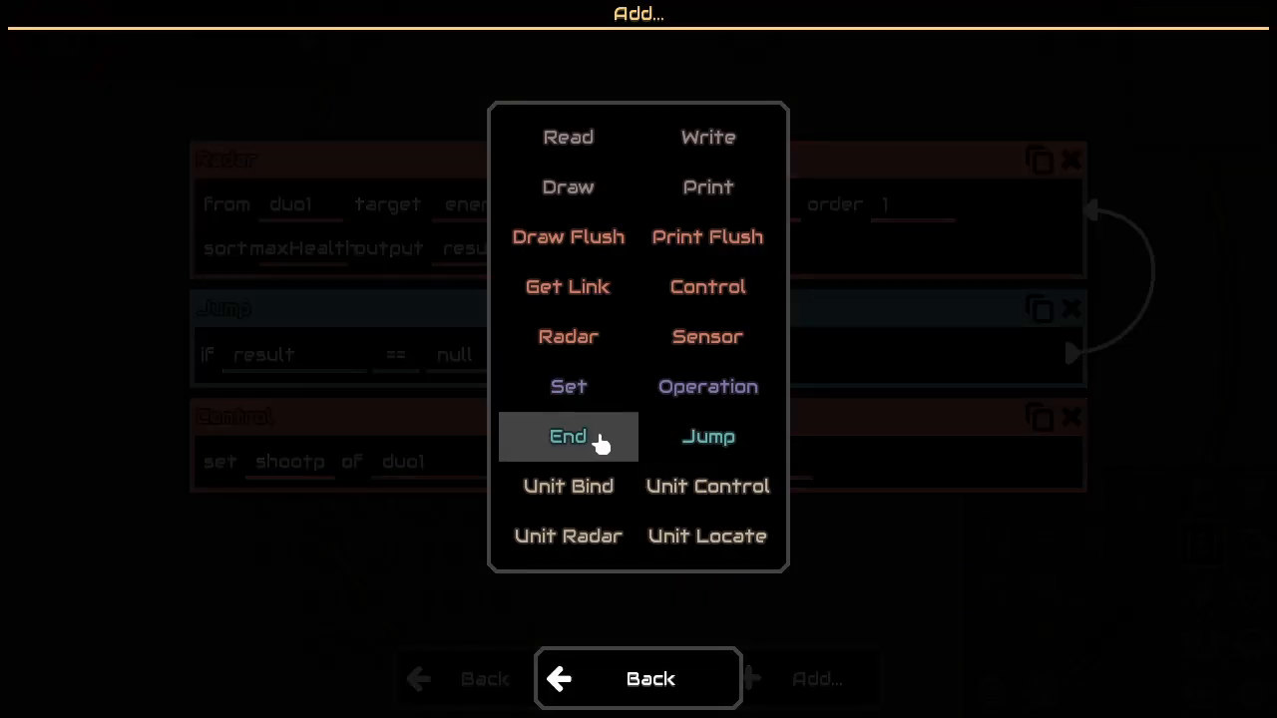
{"action": "mouse_move", "coordinate": [602, 465]}
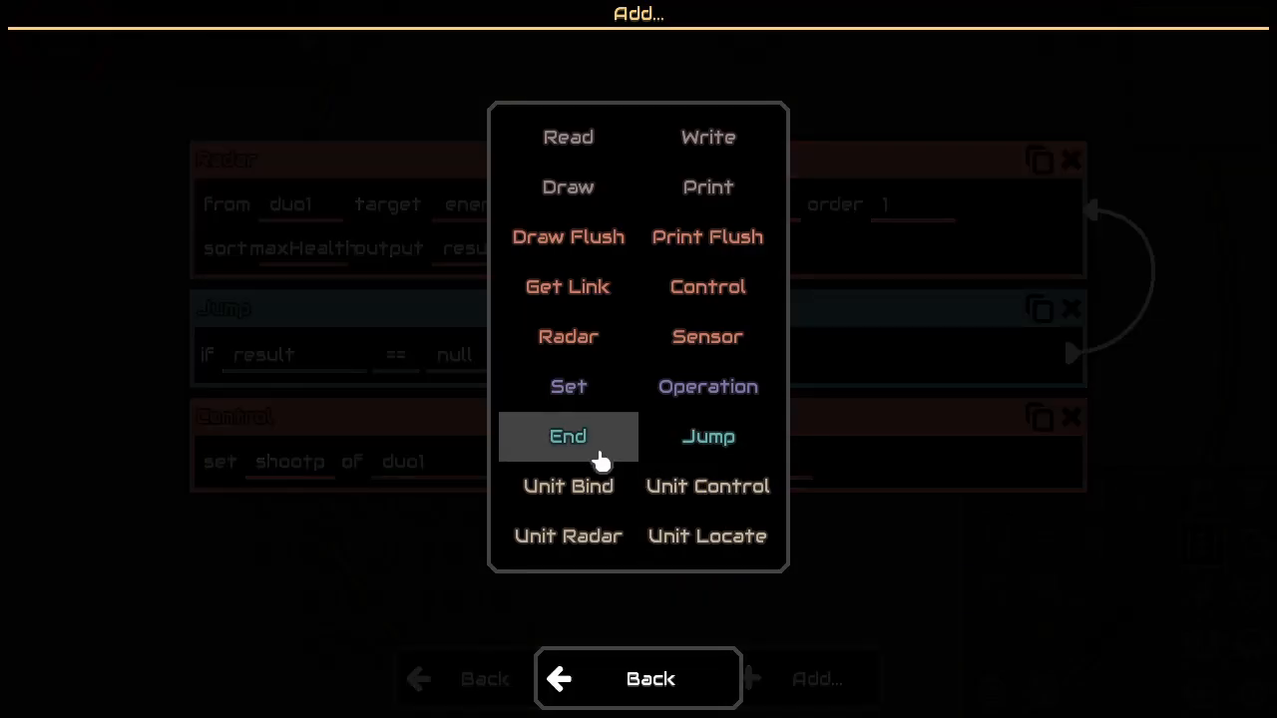
{"action": "mouse_move", "coordinate": [707, 437]}
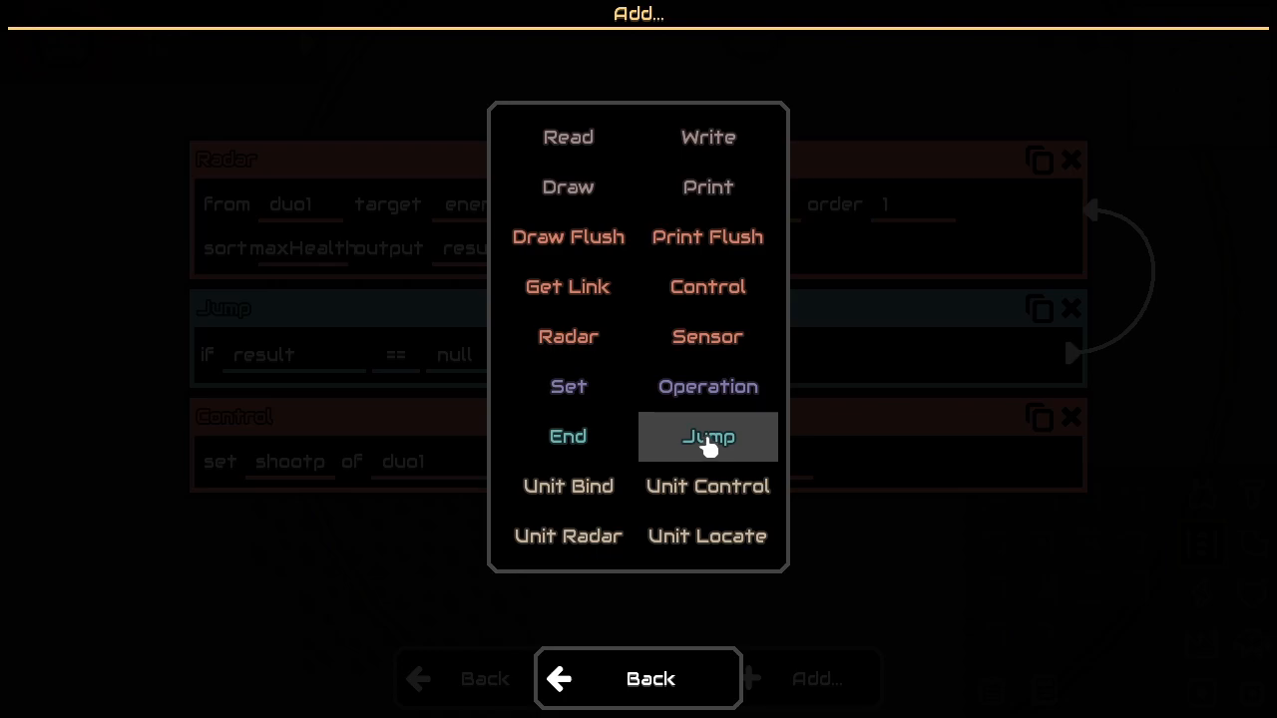
{"action": "left_click", "coordinate": [707, 437]}
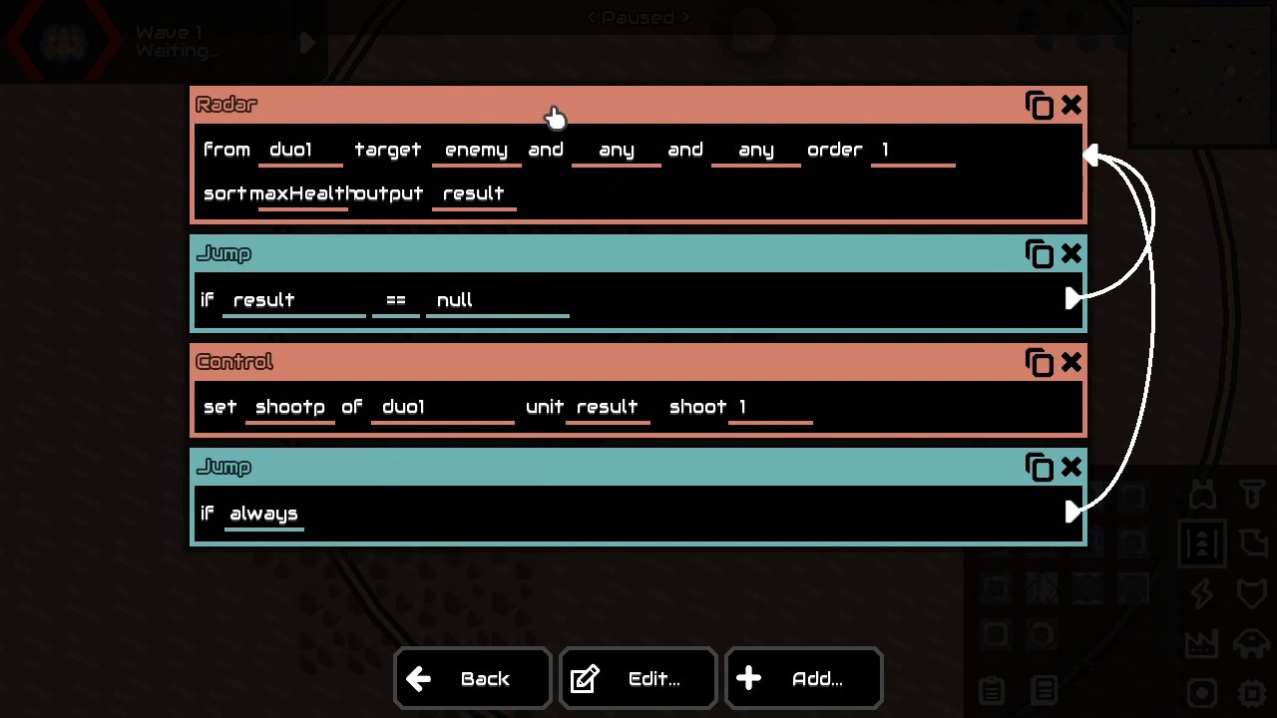
{"action": "left_click", "coordinate": [476, 150]}
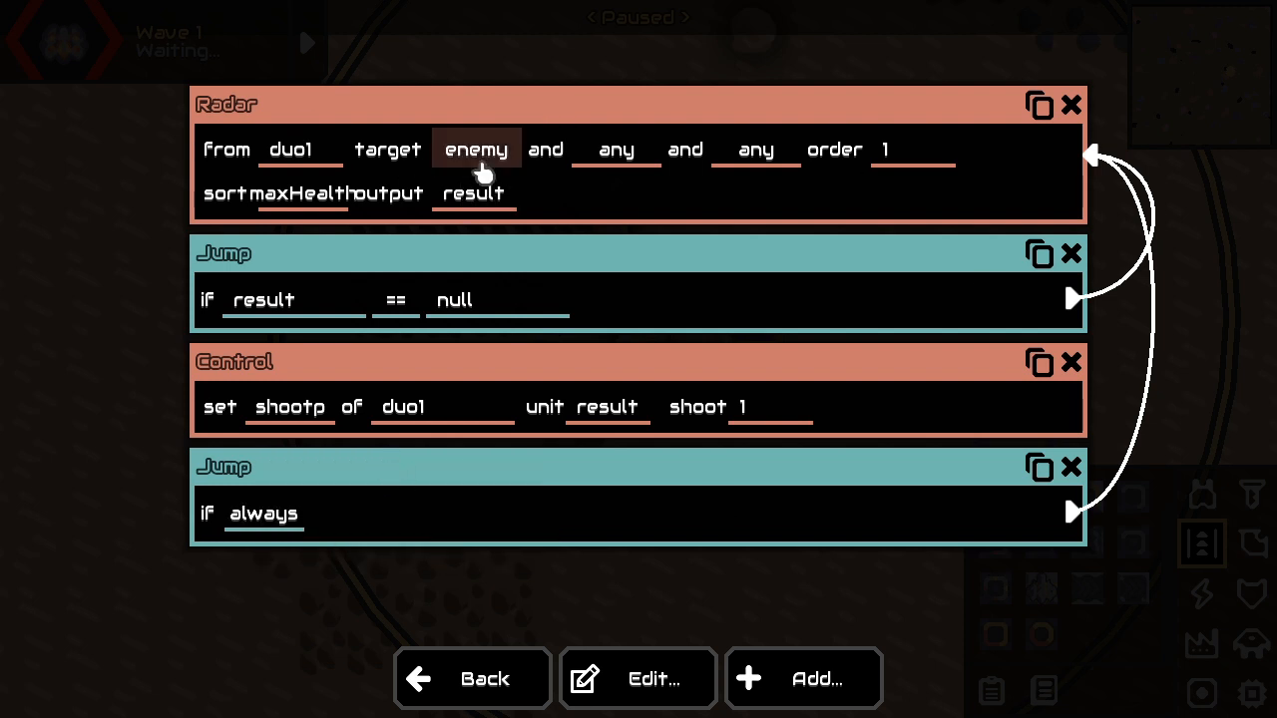
{"action": "mouse_move", "coordinate": [688, 419]}
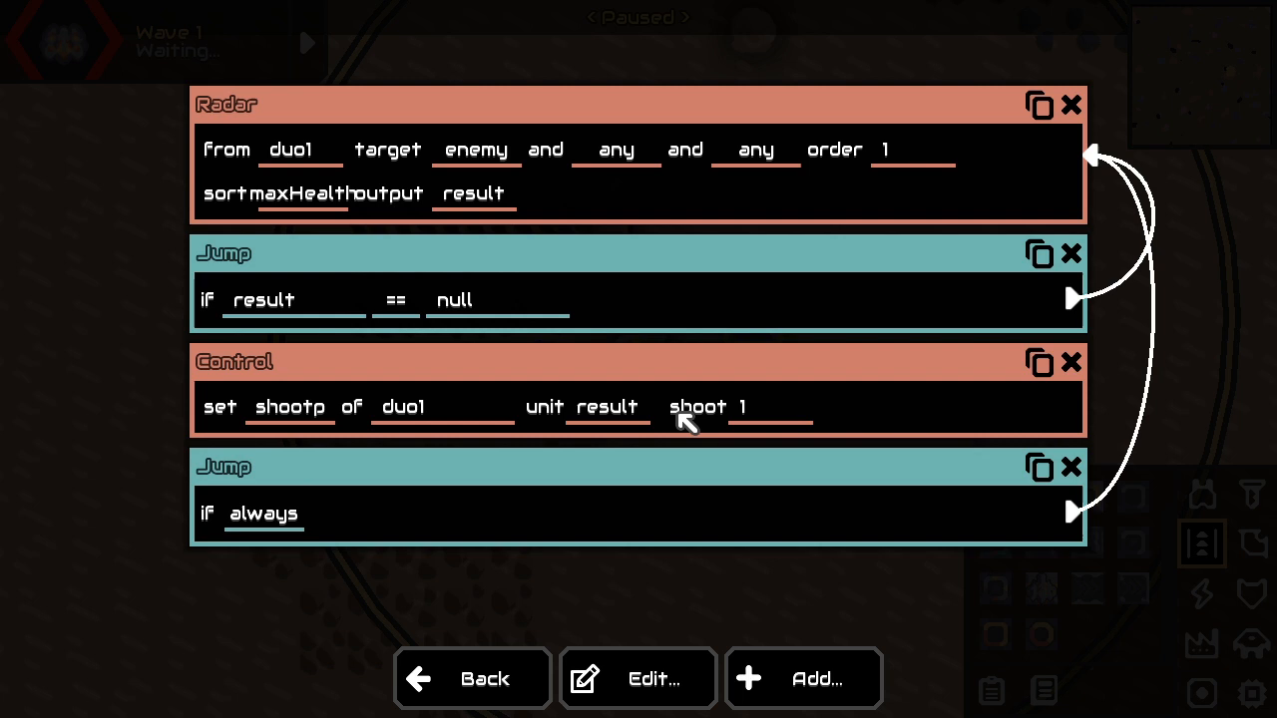
{"action": "mouse_move", "coordinate": [544, 405]}
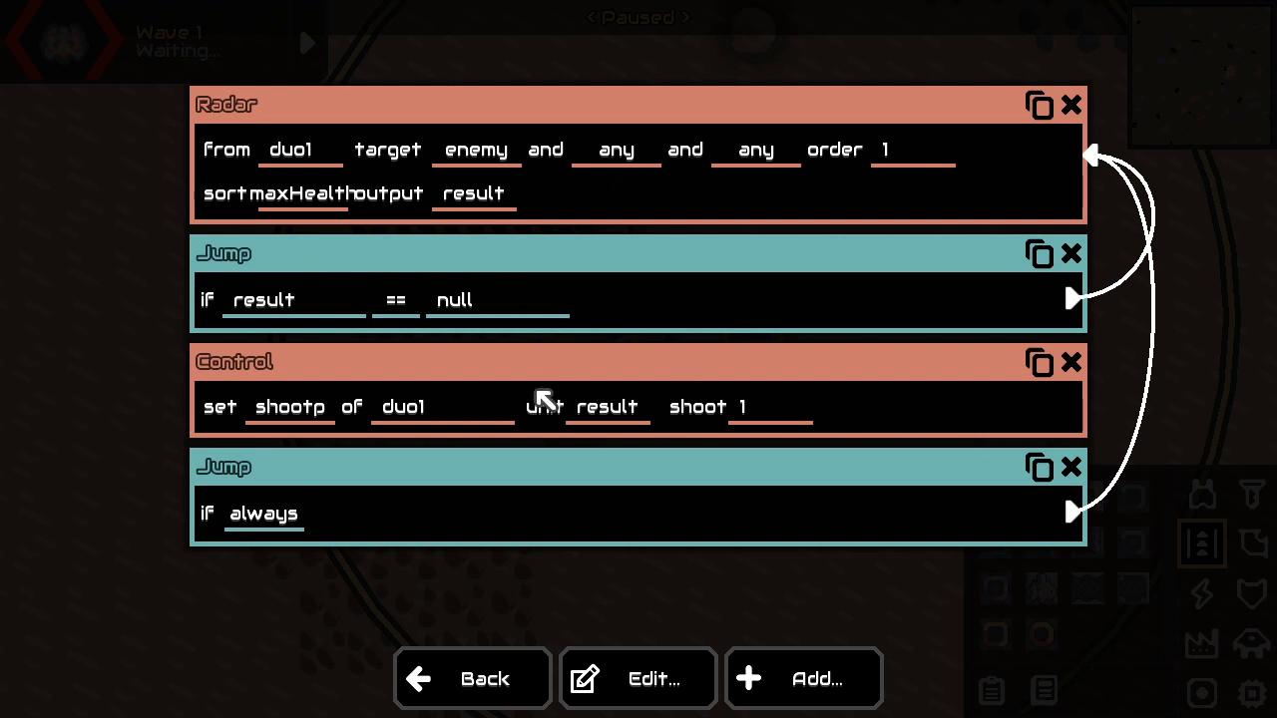
{"action": "left_click", "coordinate": [1038, 361]}
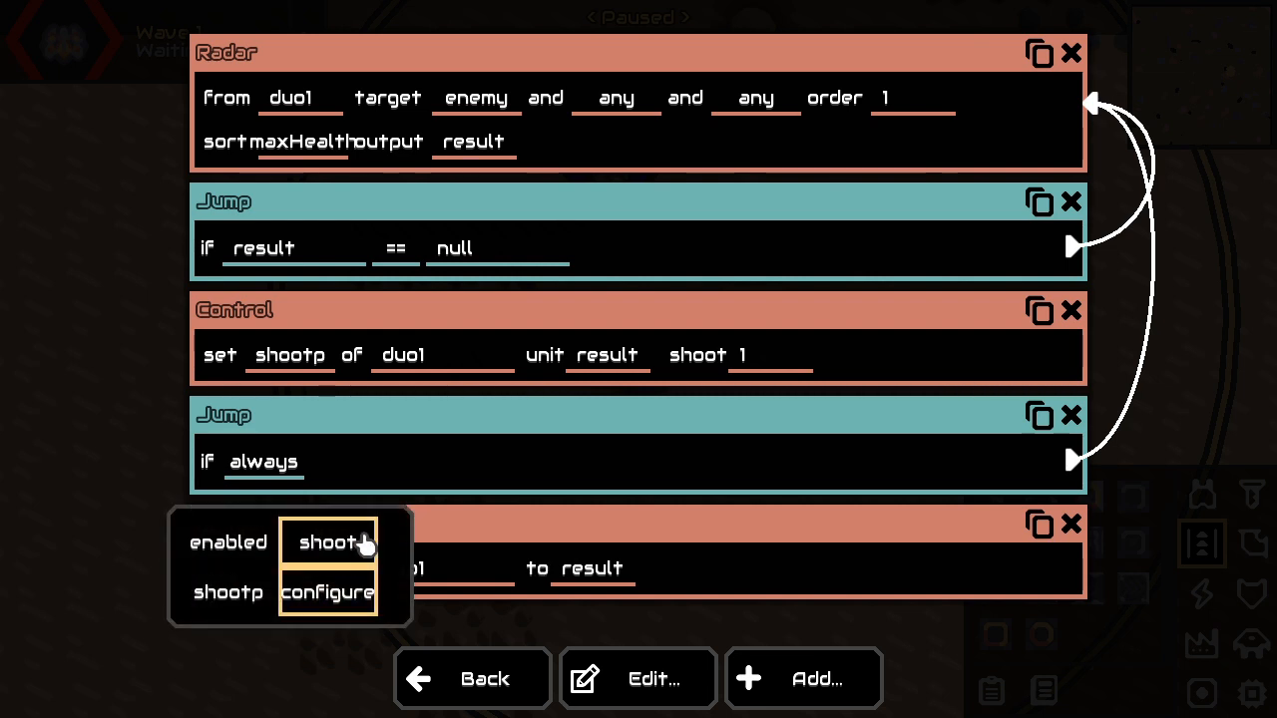
{"action": "left_click", "coordinate": [329, 542]}
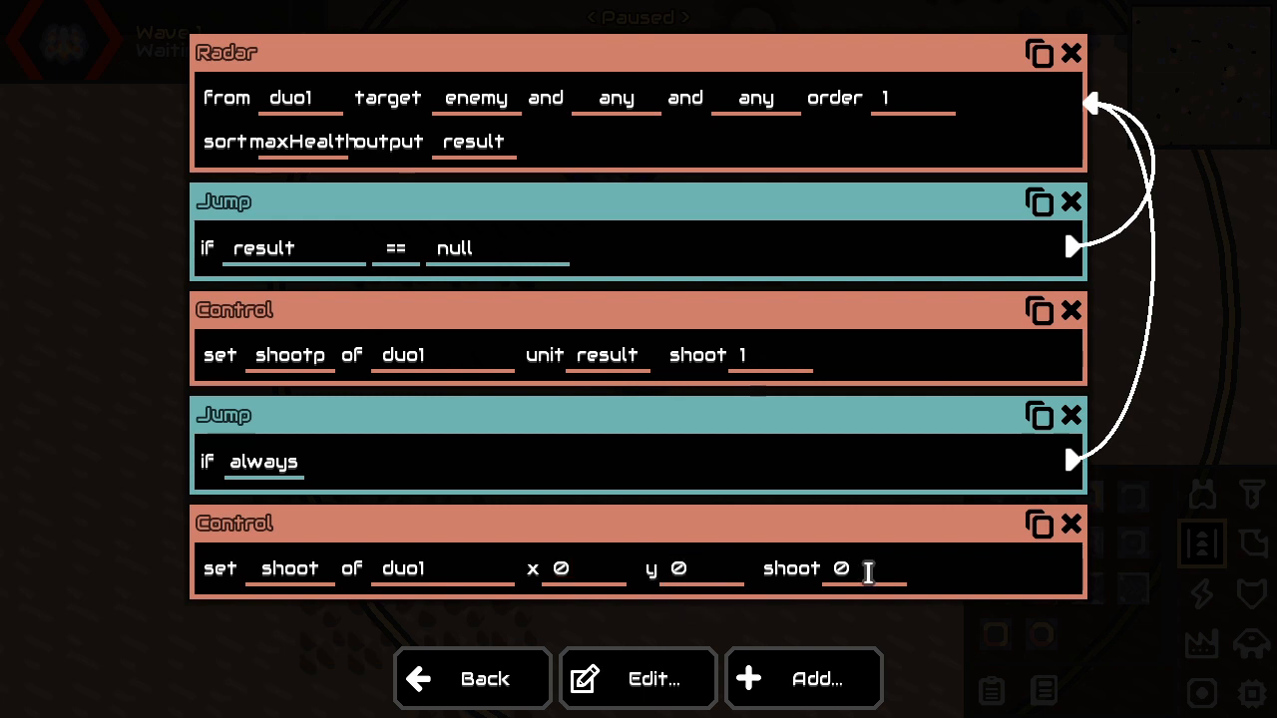
{"action": "mouse_move", "coordinate": [1173, 569]}
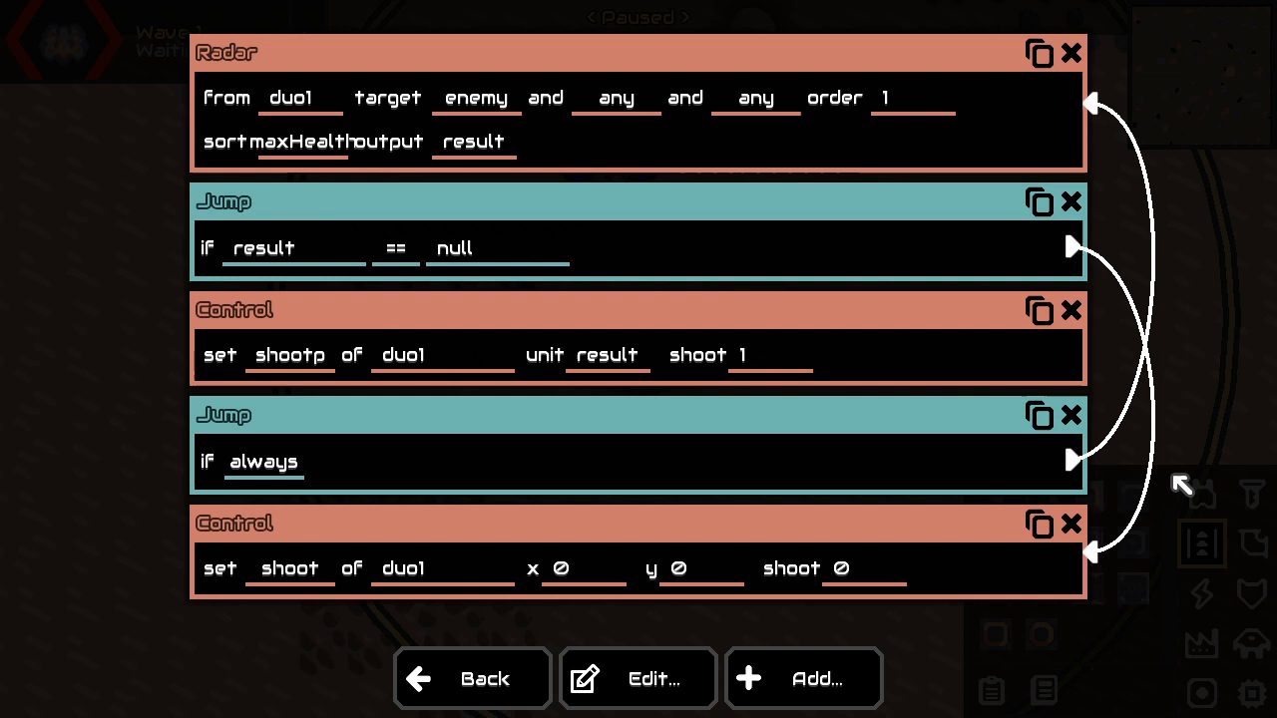
{"action": "mouse_move", "coordinate": [399, 178]}
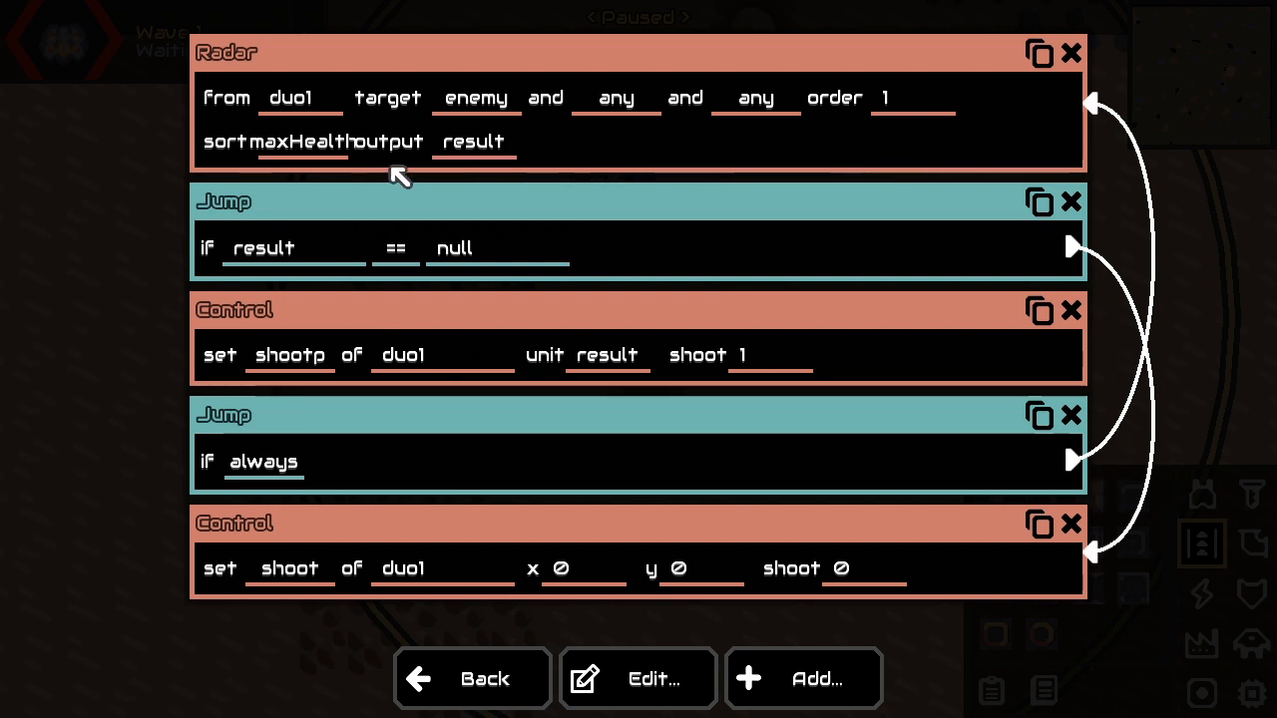
{"action": "mouse_move", "coordinate": [782, 162]}
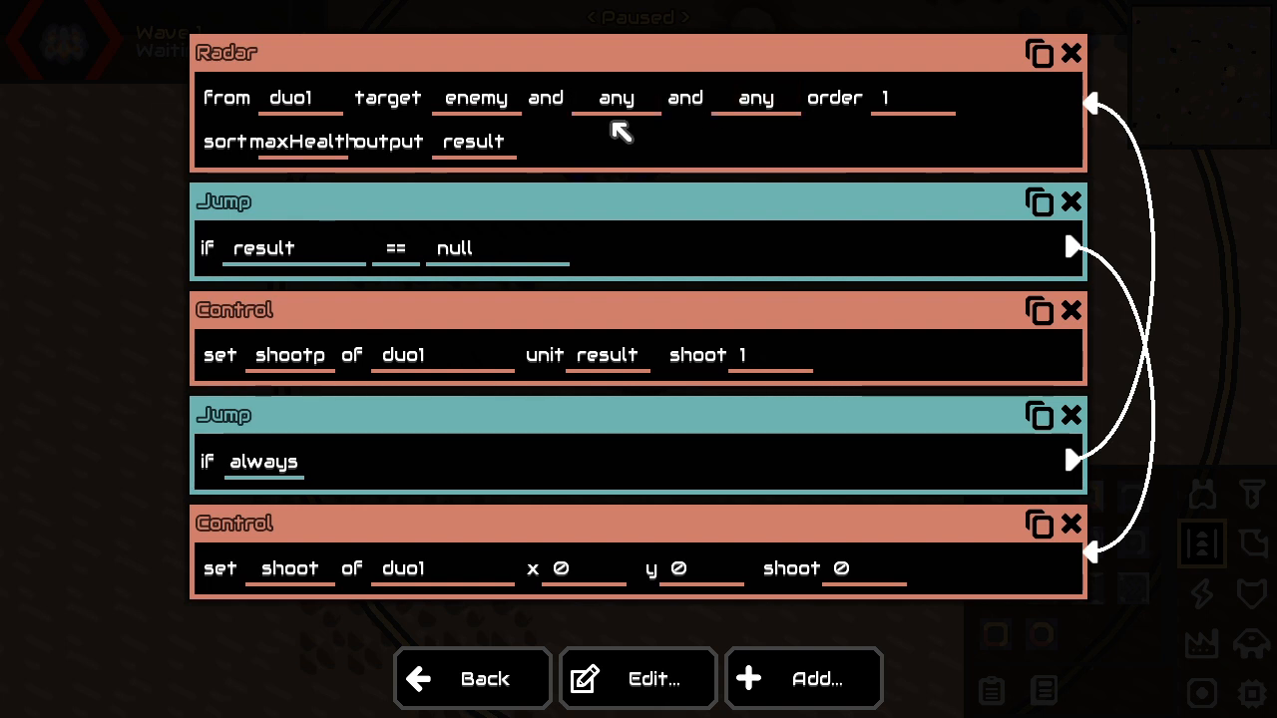
{"action": "mouse_move", "coordinate": [653, 227]}
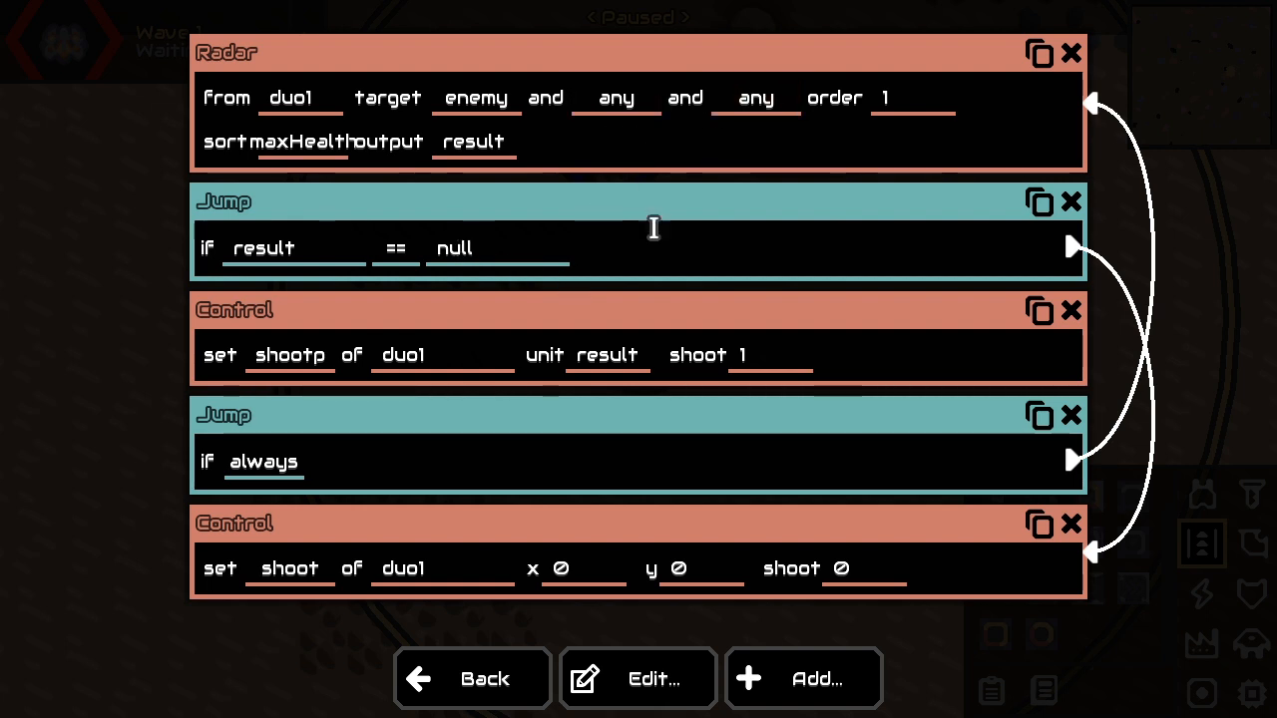
{"action": "mouse_move", "coordinate": [1070, 587]}
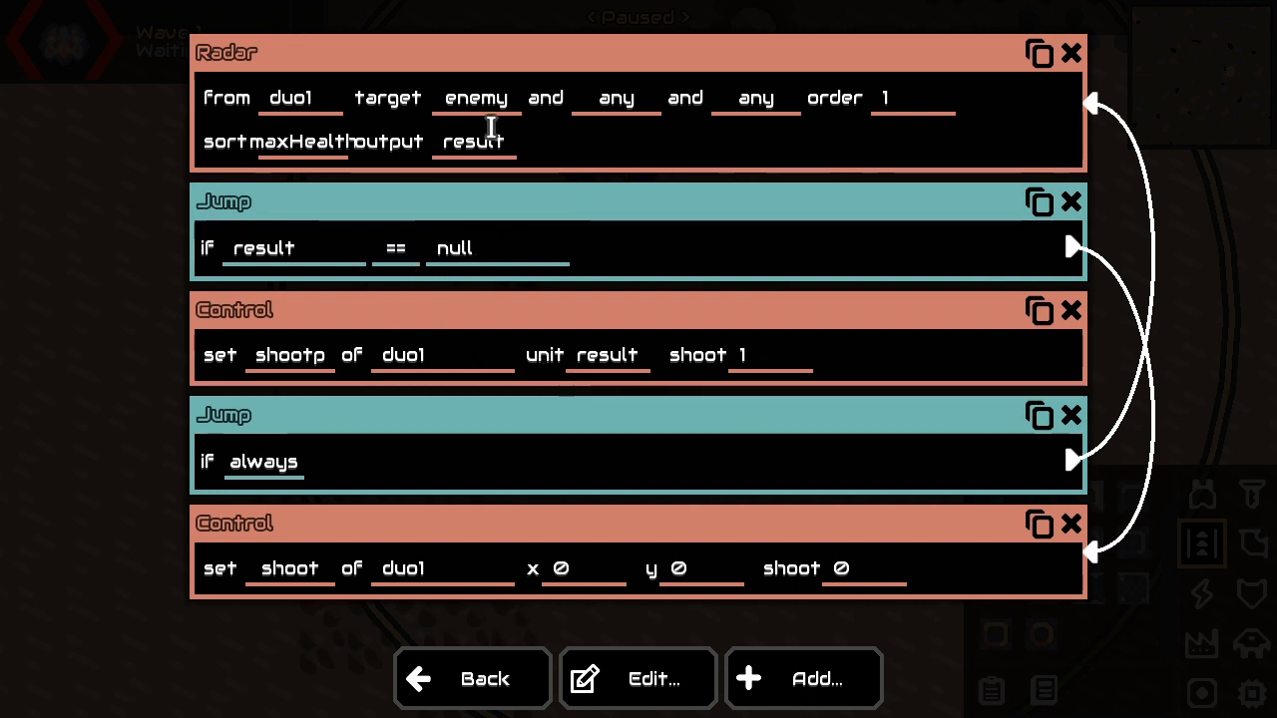
{"action": "mouse_move", "coordinate": [377, 362]}
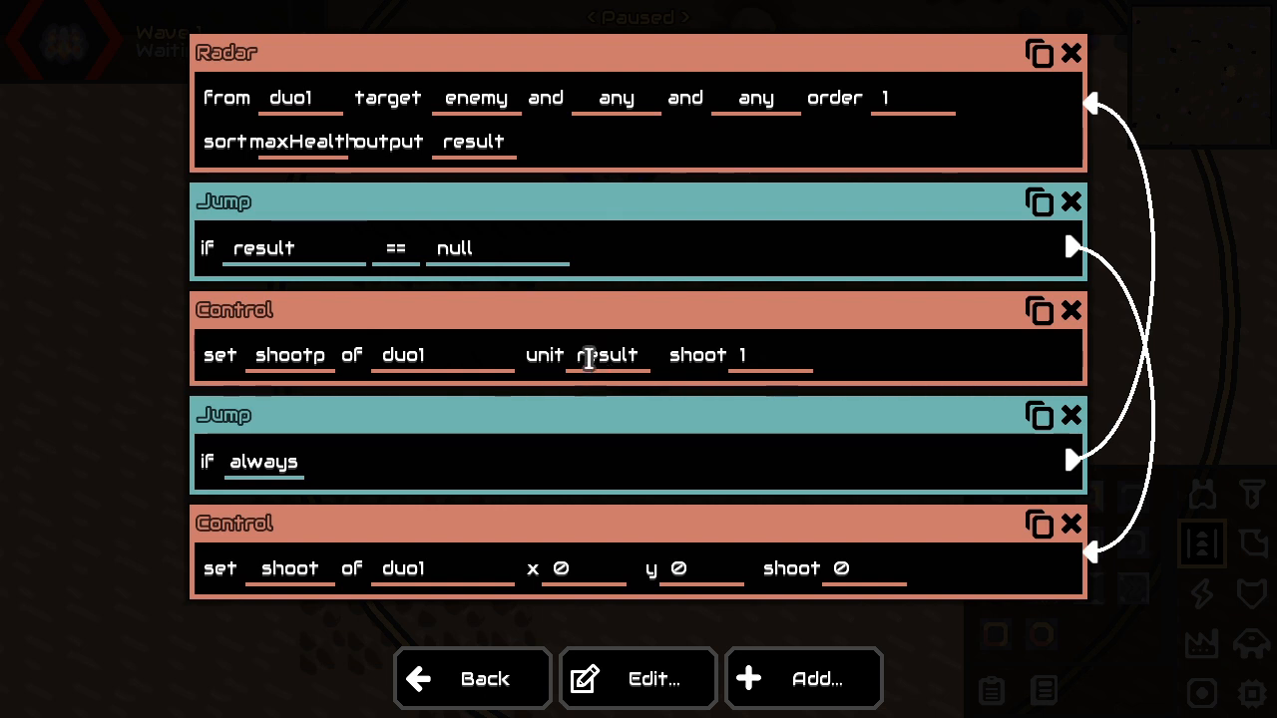
{"action": "mouse_move", "coordinate": [1024, 85]}
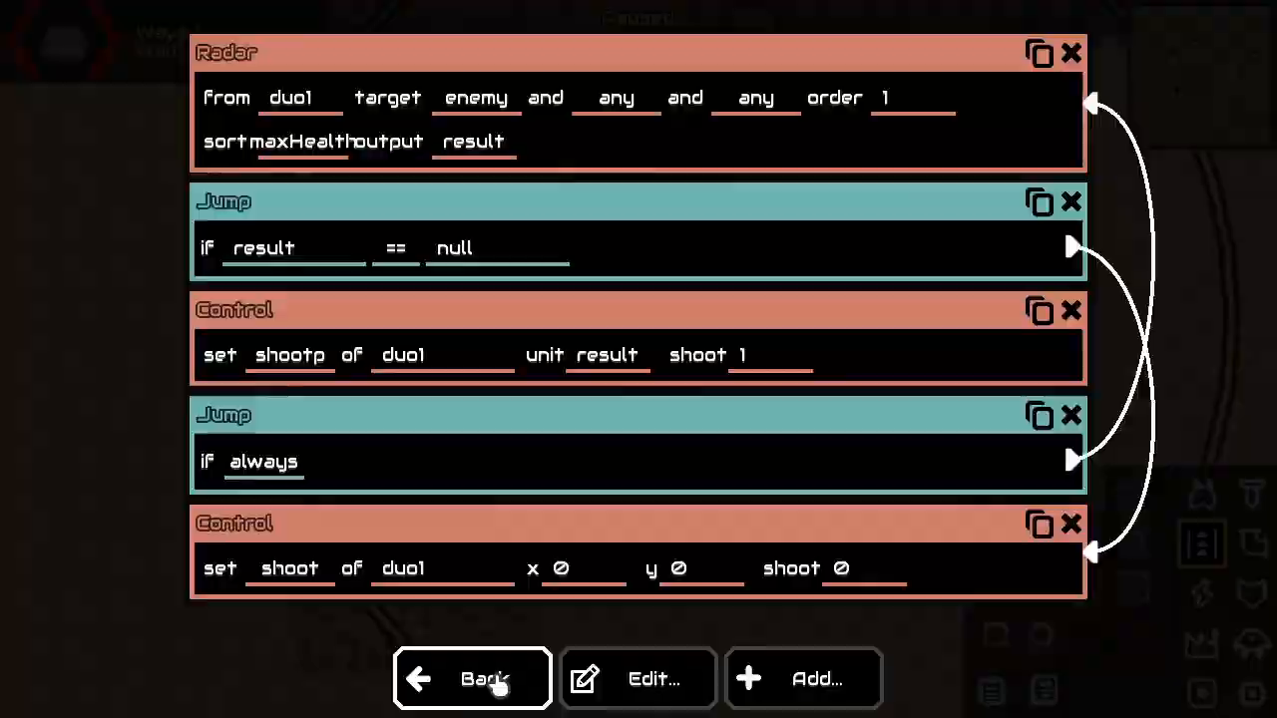
- Exit the logic editor, wall in the duo and processor, and inspect the duo turret
{"action": "left_click", "coordinate": [472, 678]}
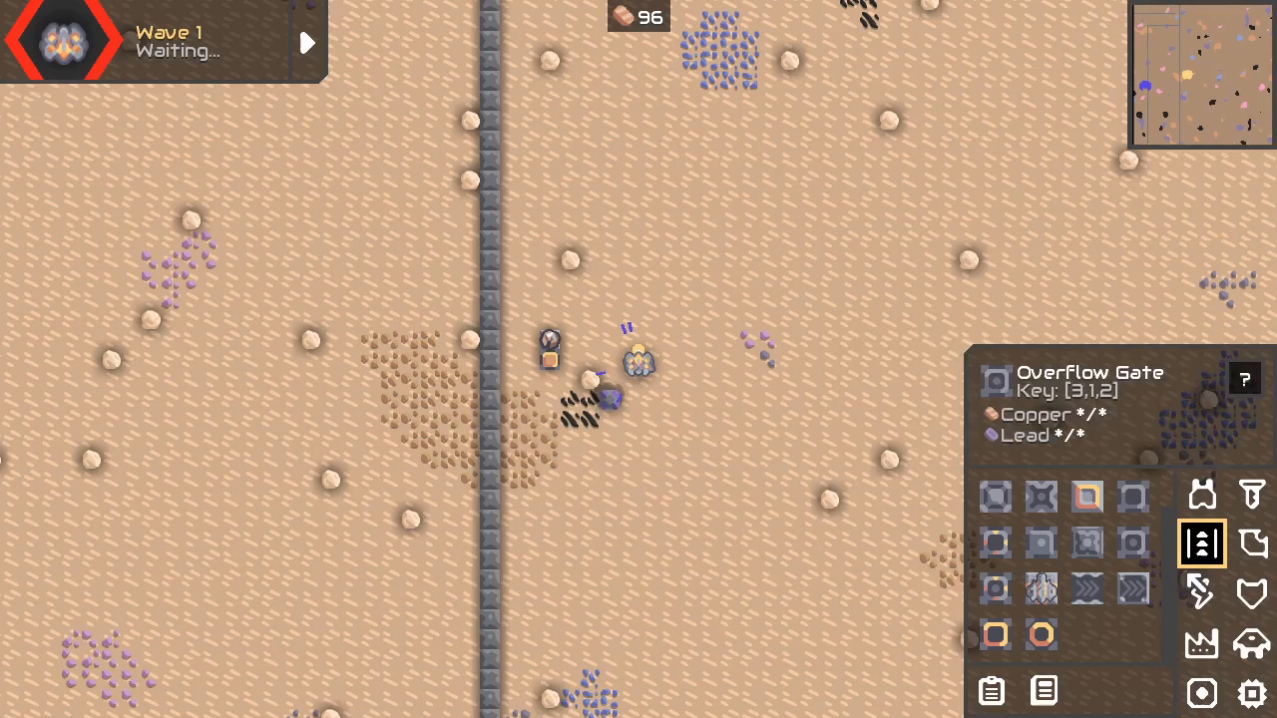
{"action": "left_click", "coordinate": [1252, 593]}
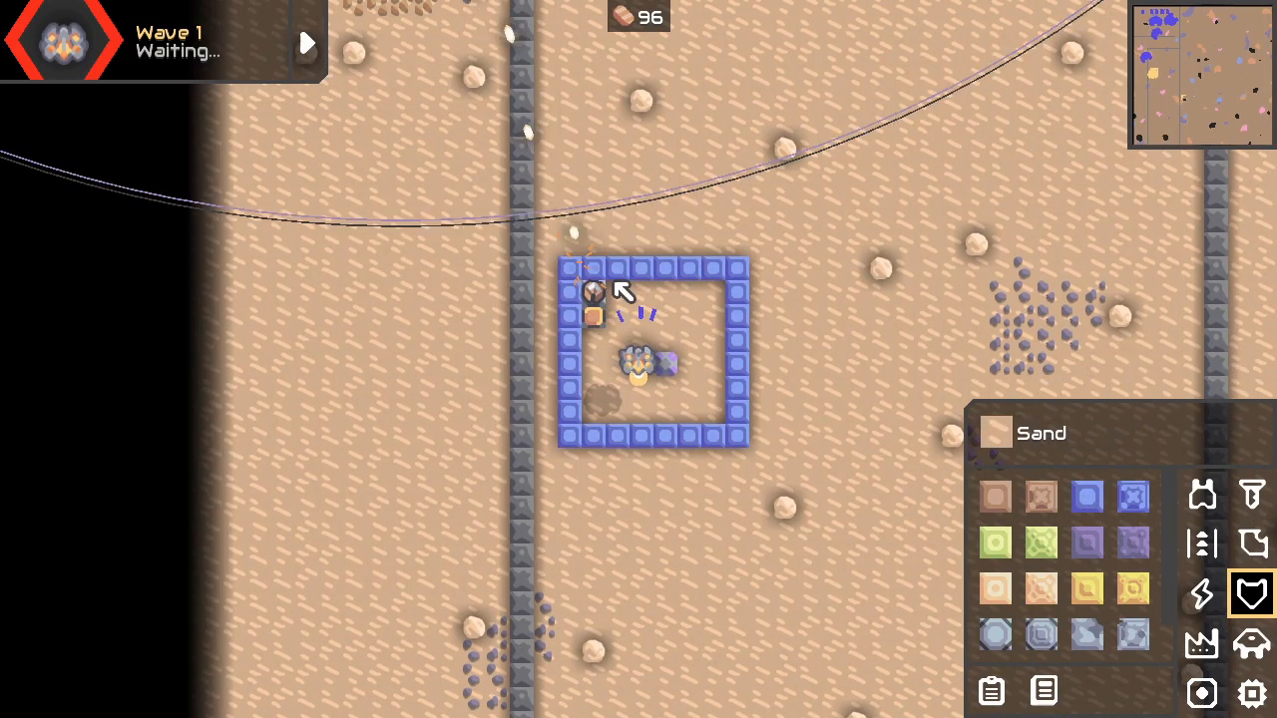
{"action": "left_click", "coordinate": [594, 292]}
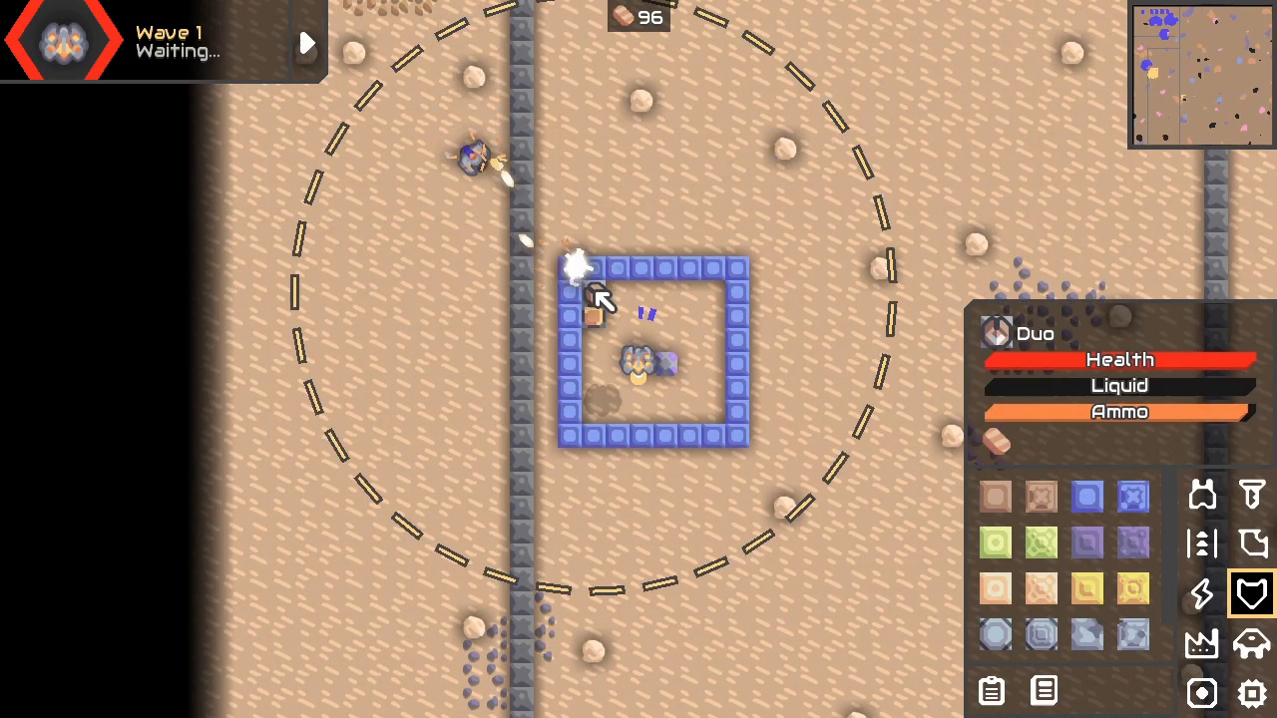